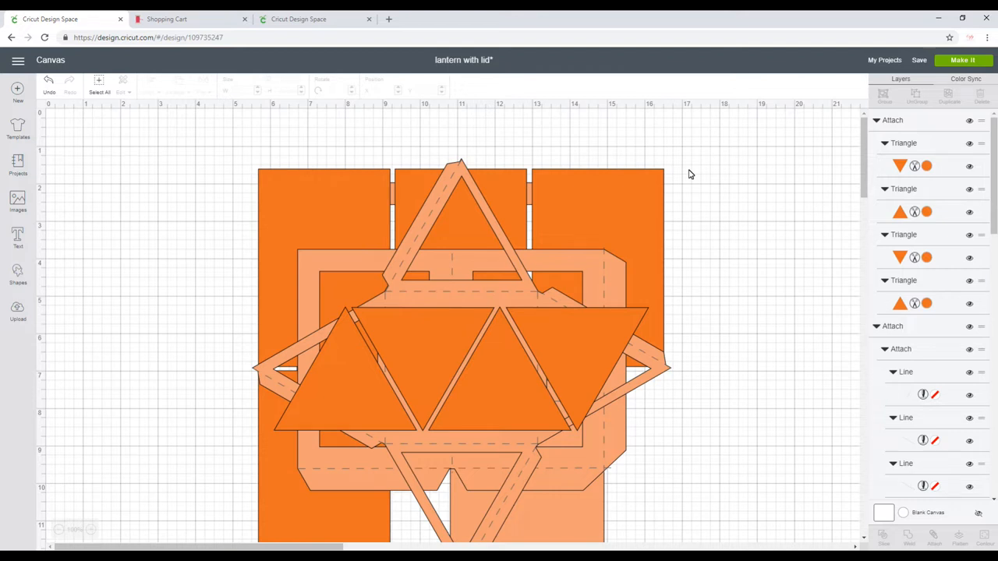
mouse_move(771, 188)
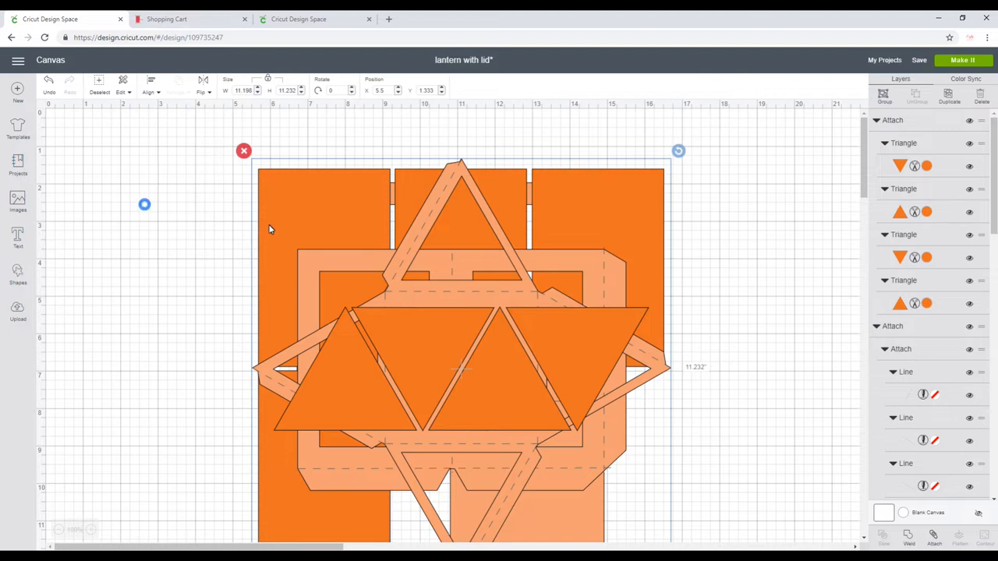
mouse_move(681, 279)
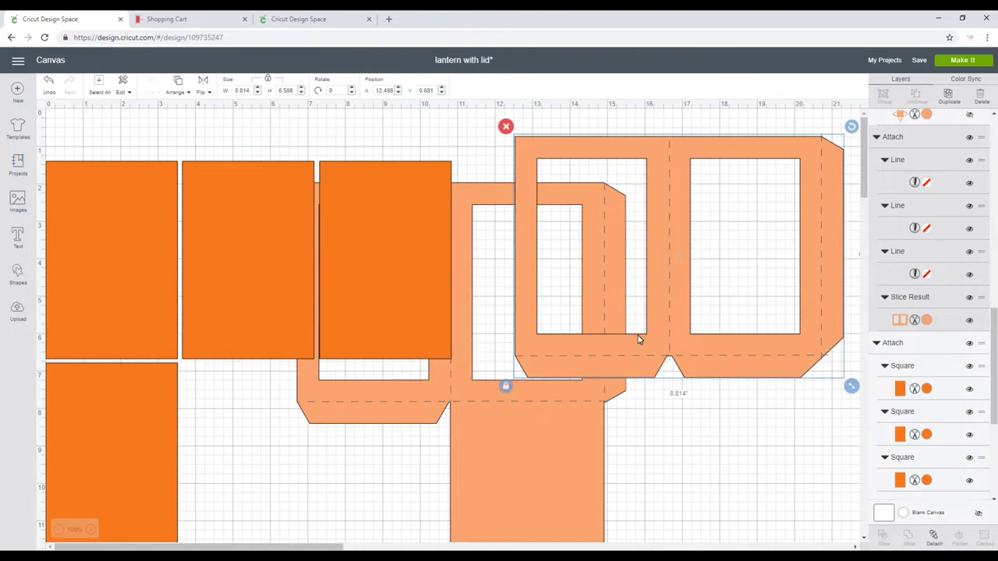
mouse_move(512, 343)
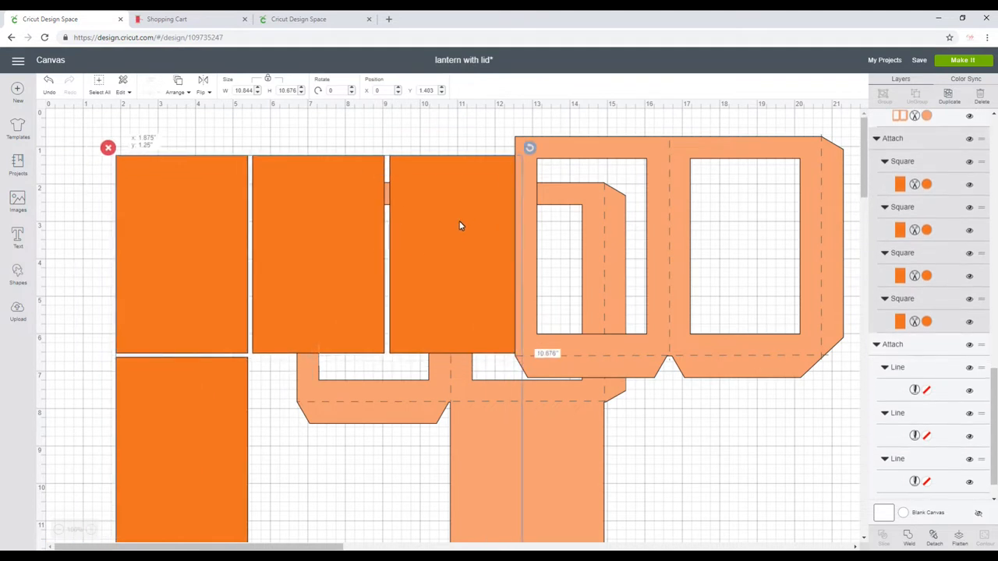
Move the orange rectangle group up and to the left, clear of the stacked pieces
left_click_drag(460, 226, 477, 236)
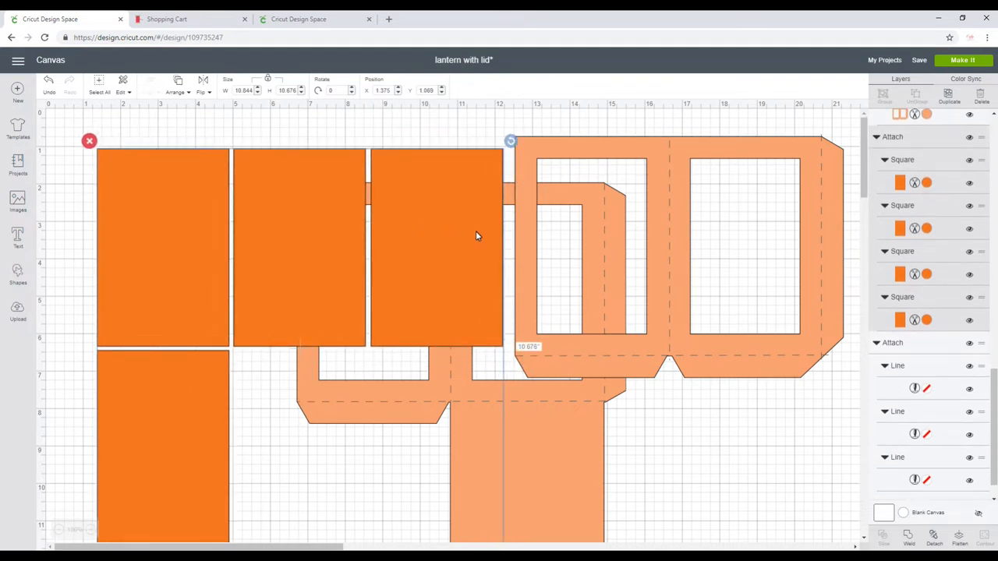
mouse_move(481, 230)
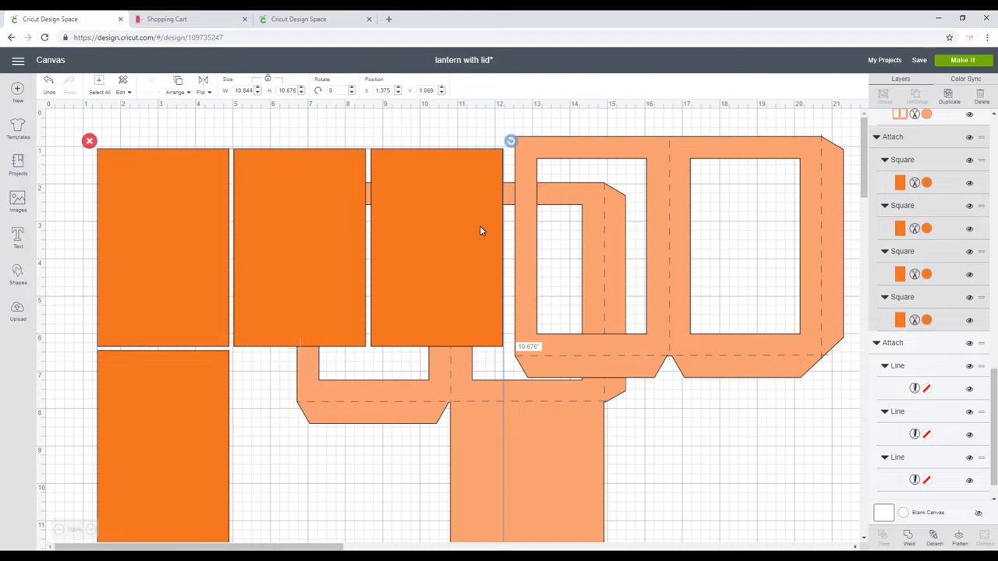
mouse_move(465, 220)
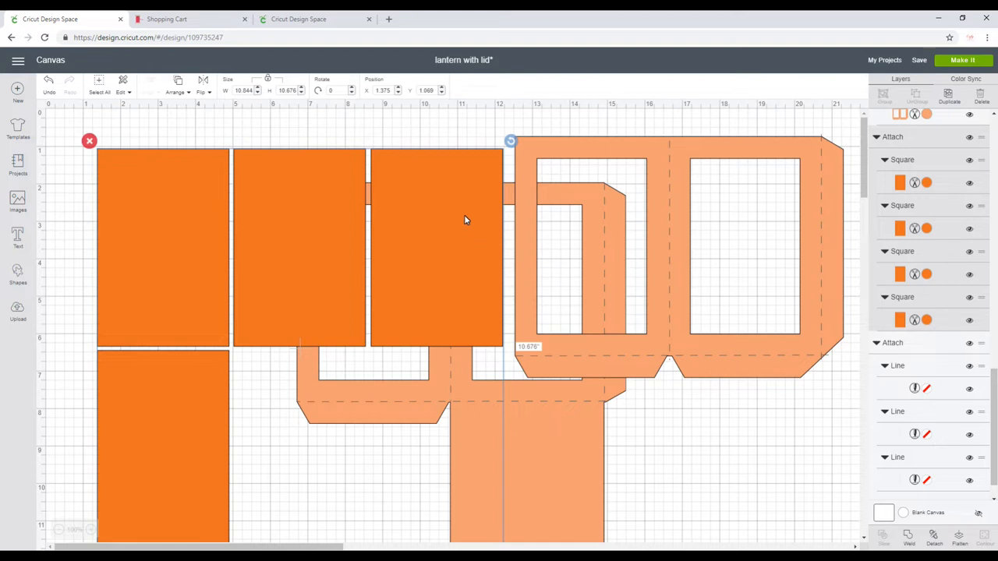
mouse_move(456, 193)
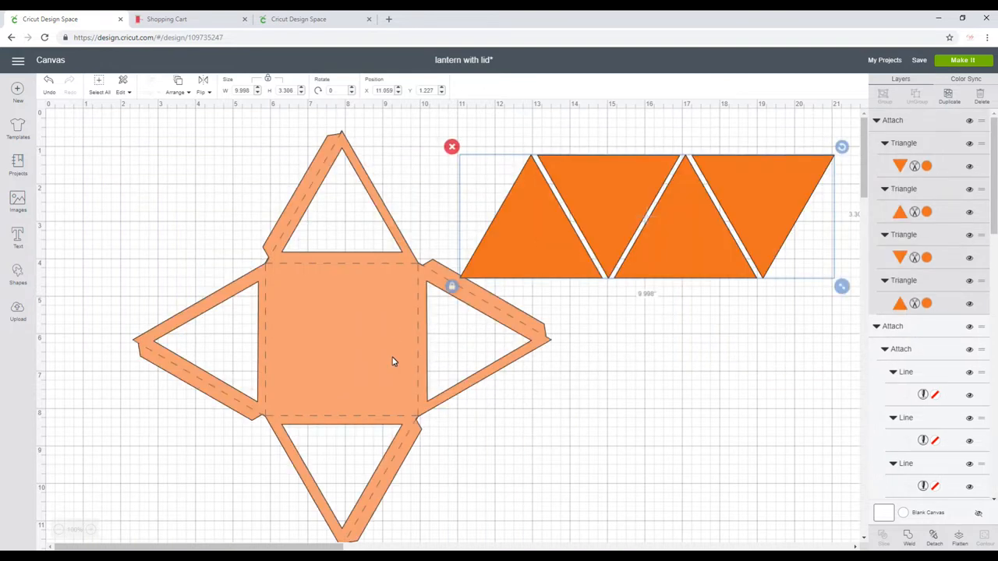
mouse_move(293, 391)
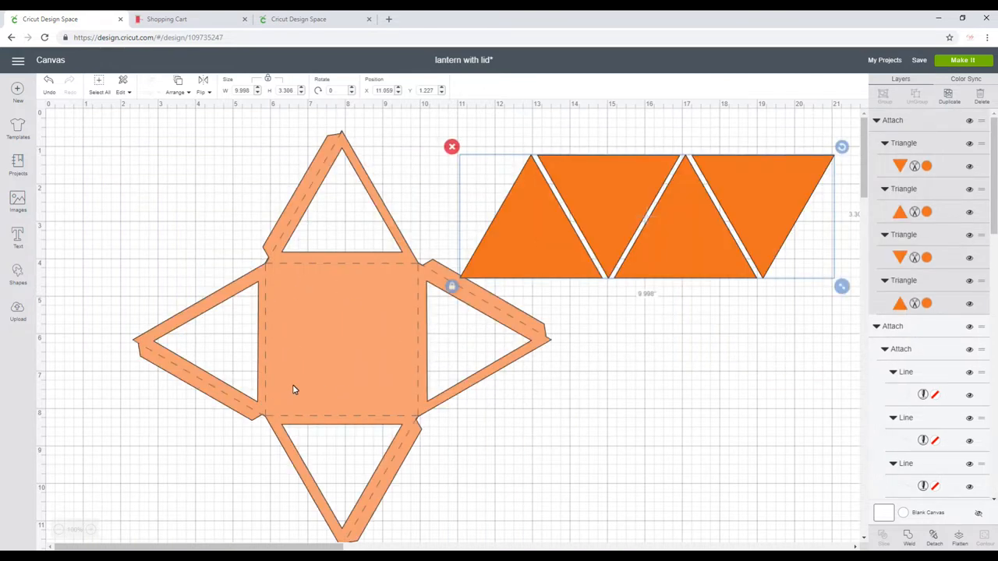
mouse_move(478, 359)
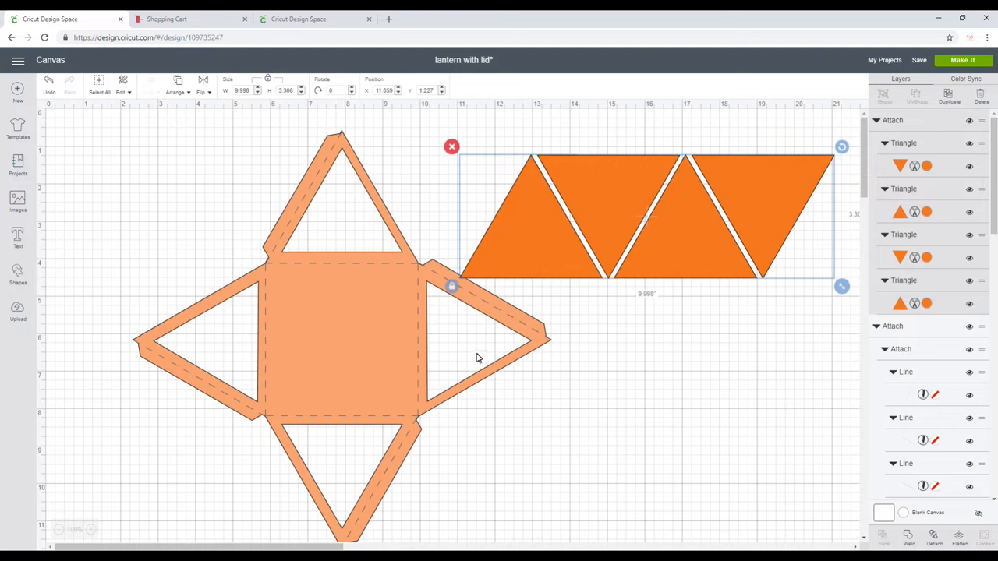
mouse_move(488, 346)
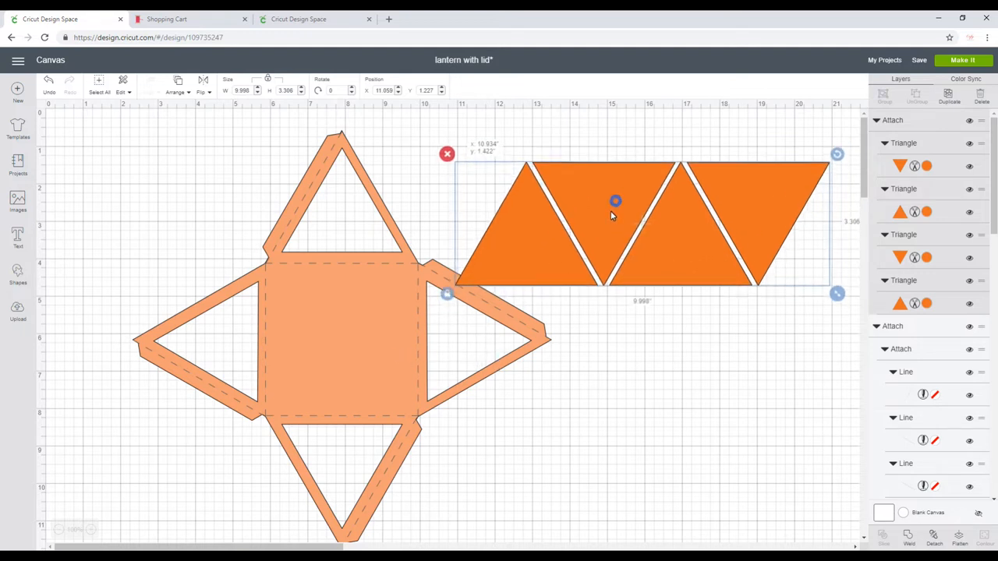
Move the four triangle lid panels aside on the canvas
left_click_drag(615, 201, 616, 226)
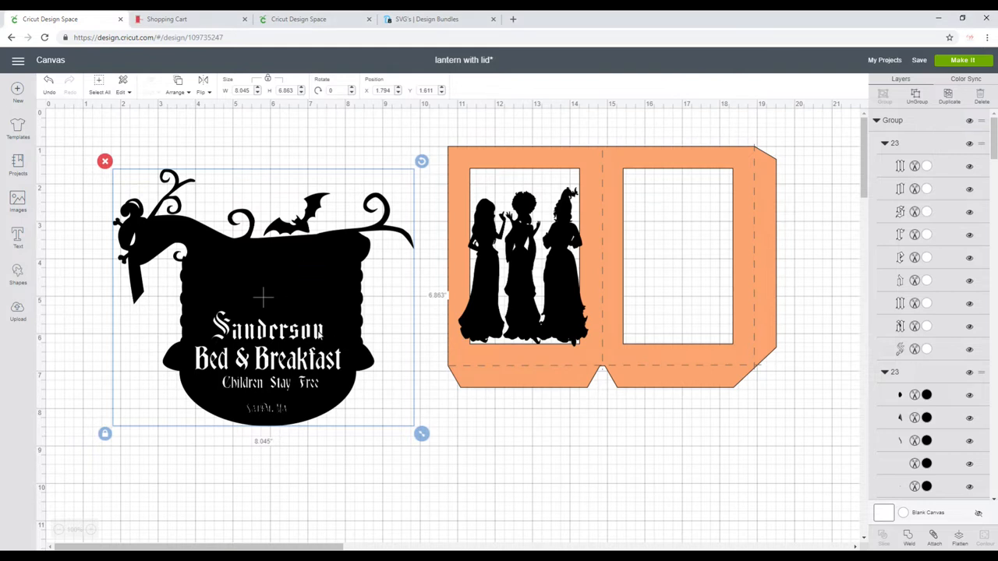
mouse_move(277, 300)
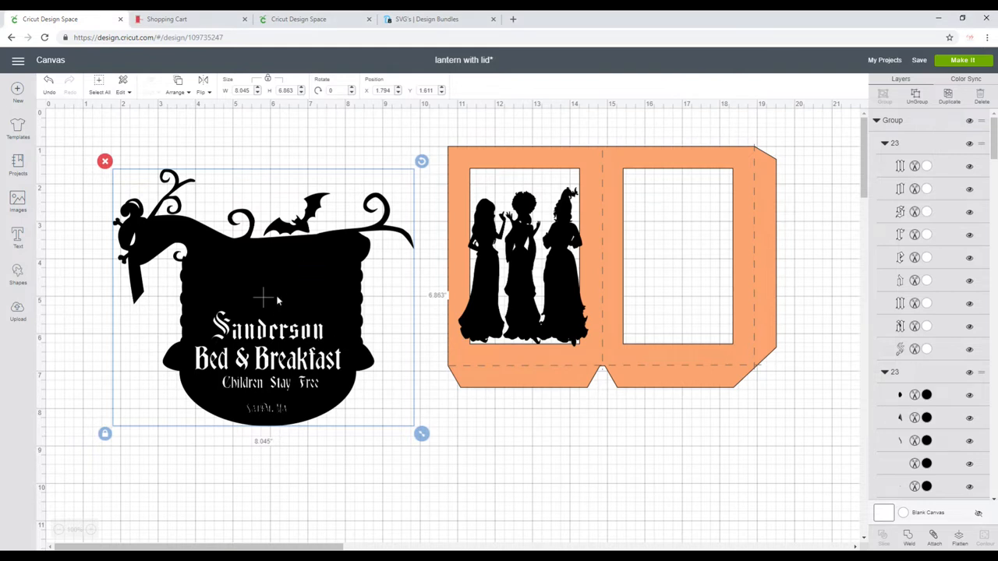
mouse_move(304, 298)
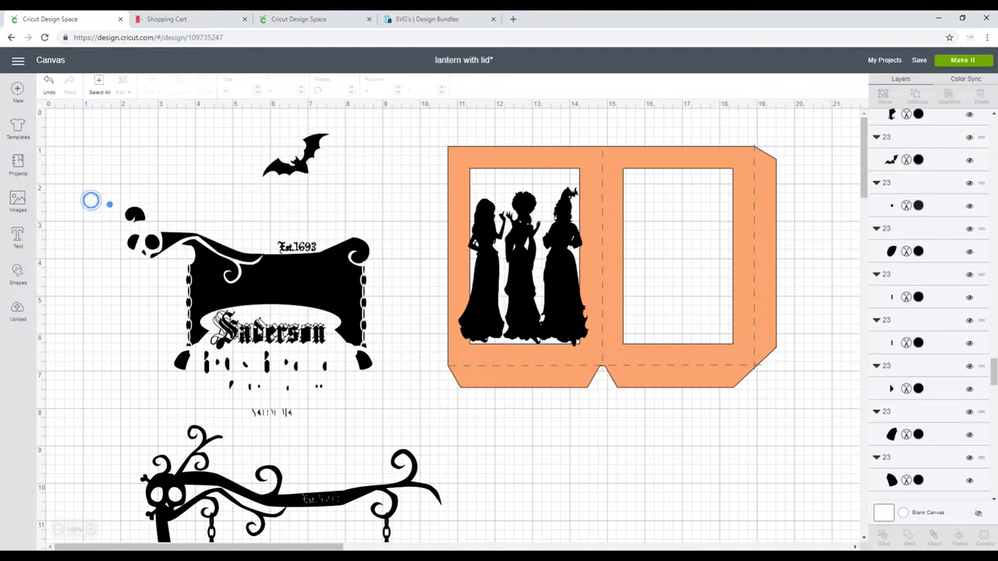
Select the hanging cauldron sign piece for welding
left_click(250, 300)
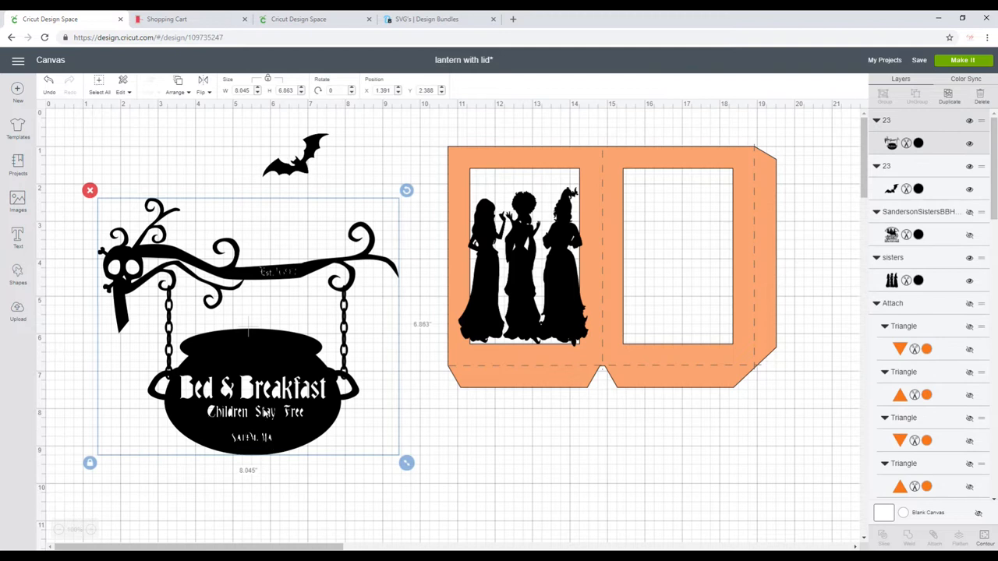
mouse_move(17, 281)
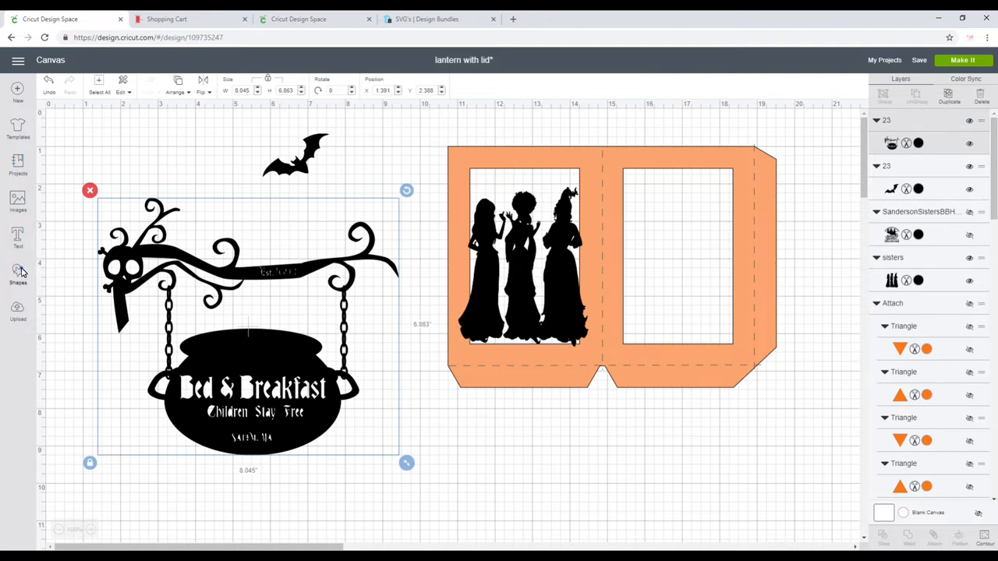
left_click(17, 273)
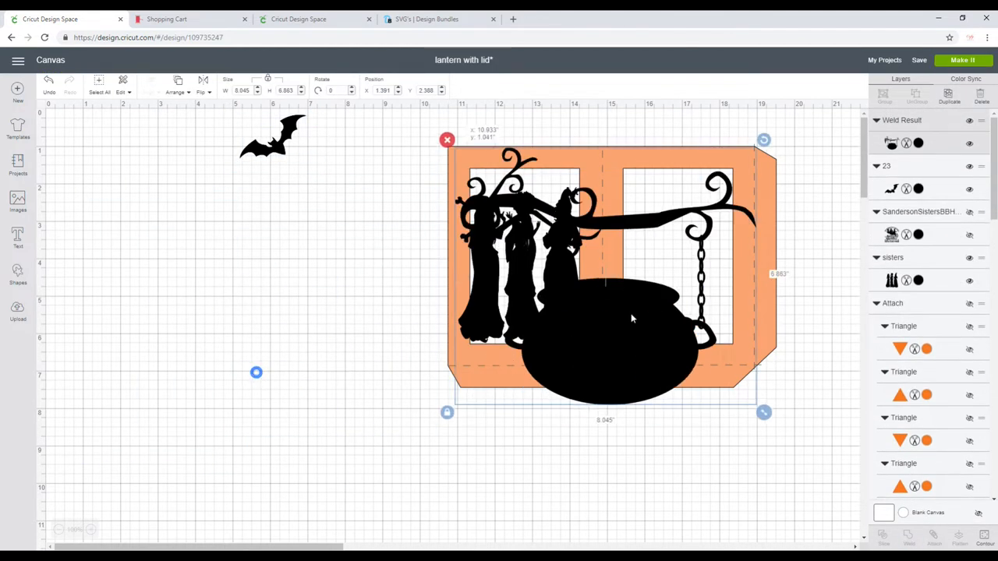
Shrink the cauldron sign into the right window and perch the bat on its branch
left_click_drag(764, 412, 706, 311)
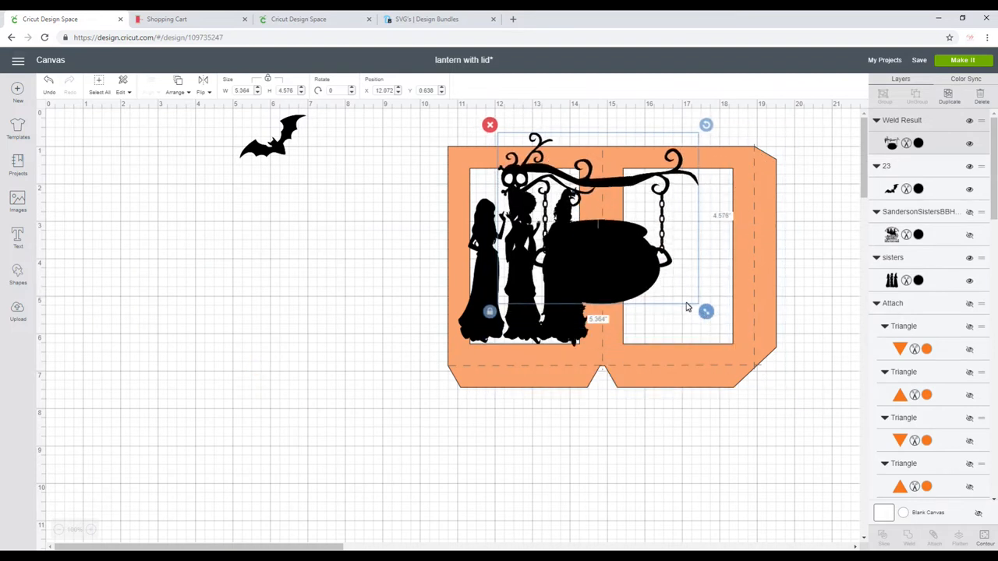
left_click_drag(686, 304, 779, 359)
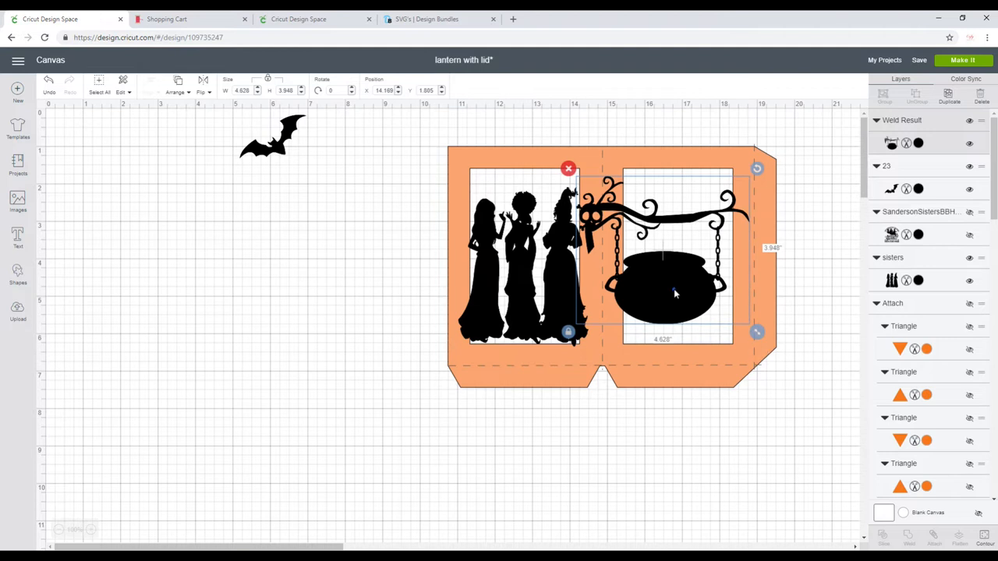
left_click(815, 380)
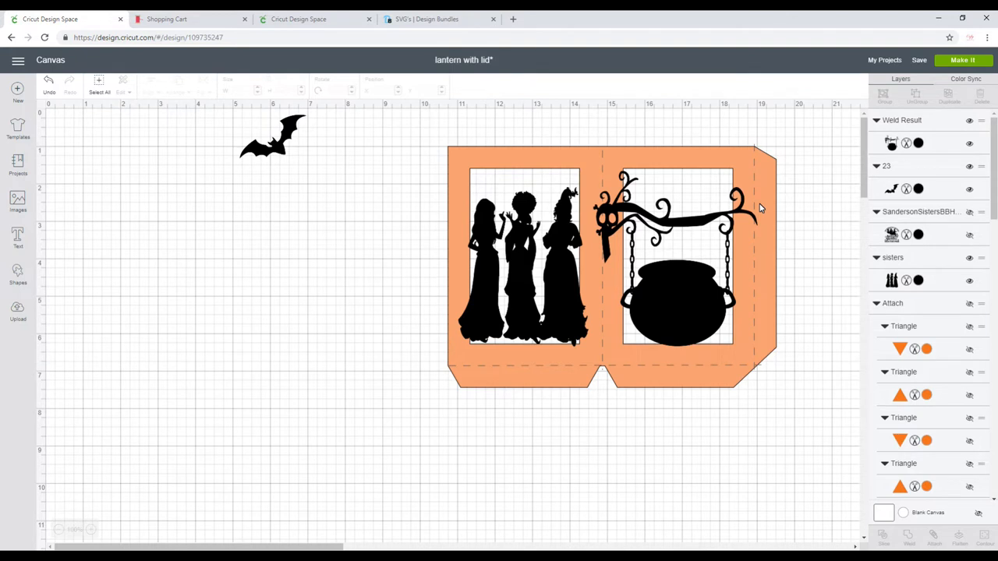
left_click(272, 139)
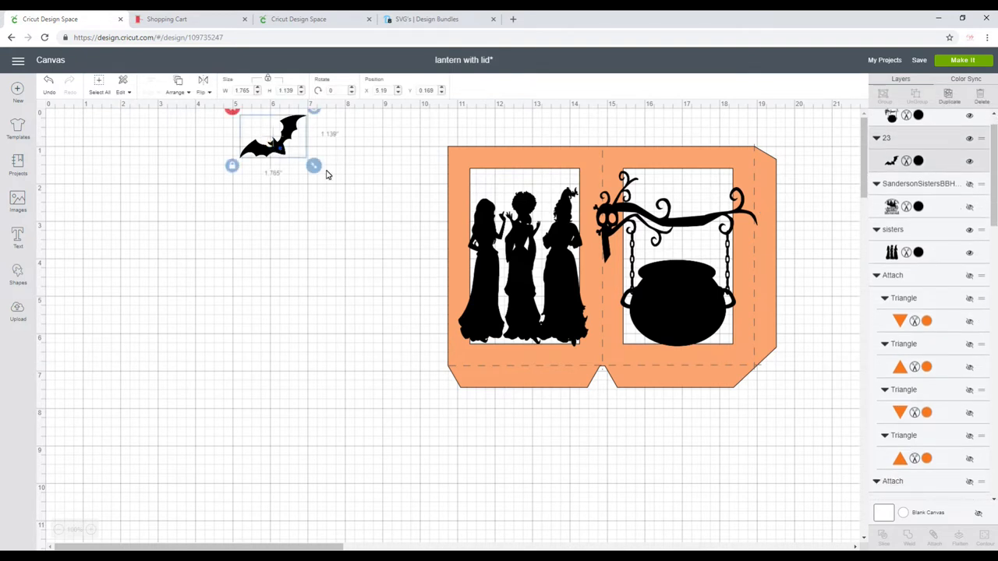
left_click_drag(272, 141, 682, 199)
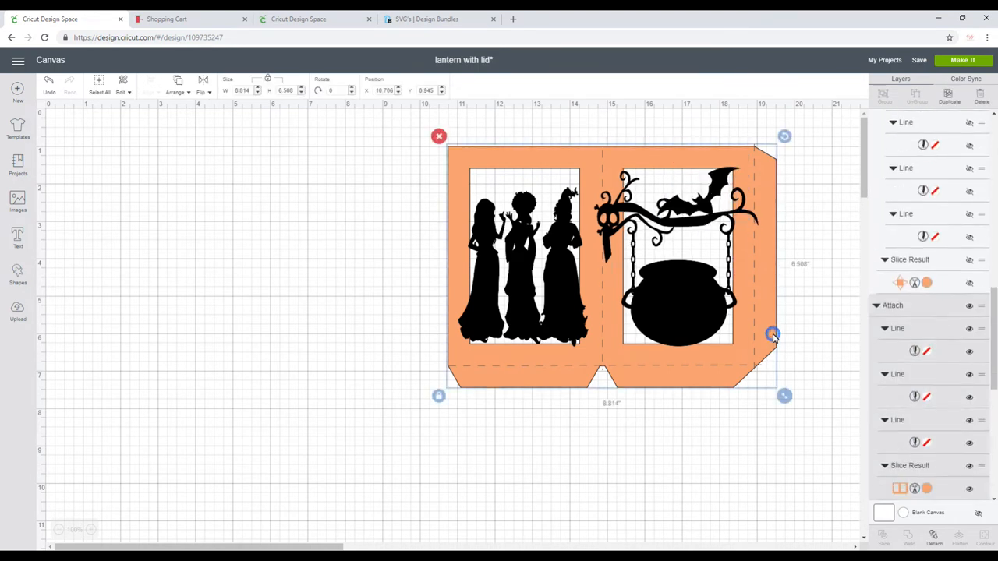
Slice the sisters and cauldron silhouettes out of the orange lantern panel
scroll("down", 3)
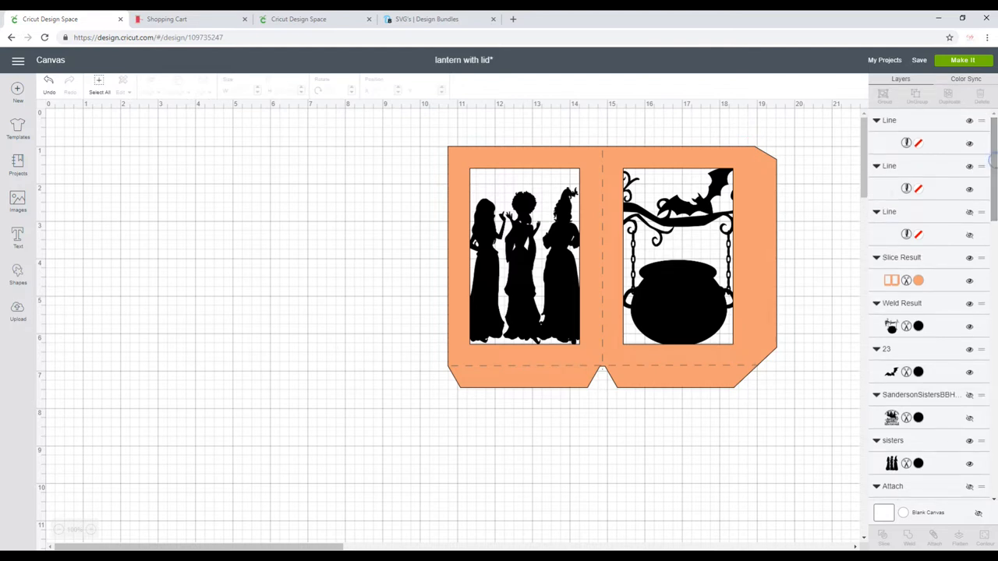
left_click(608, 265)
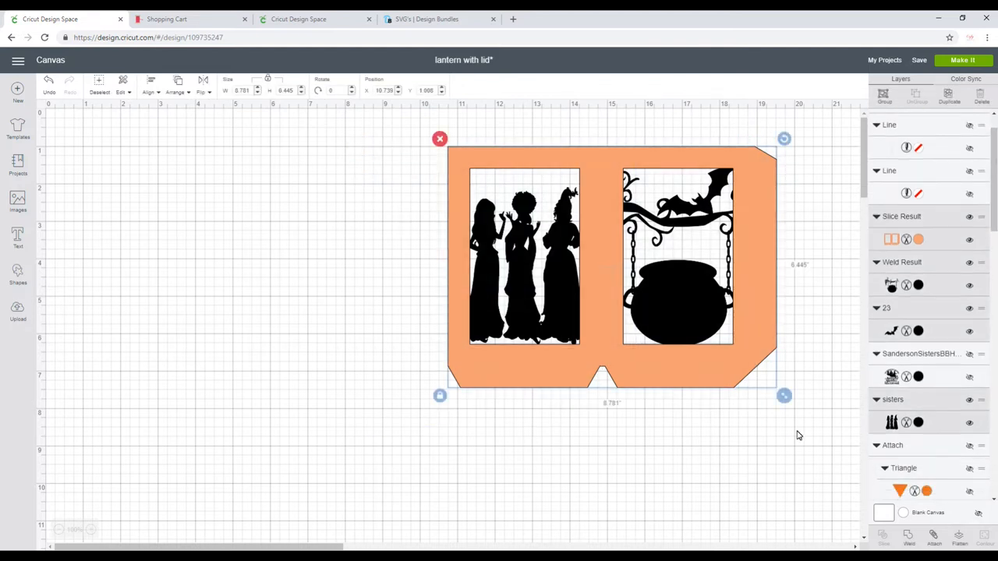
scroll("down", 3)
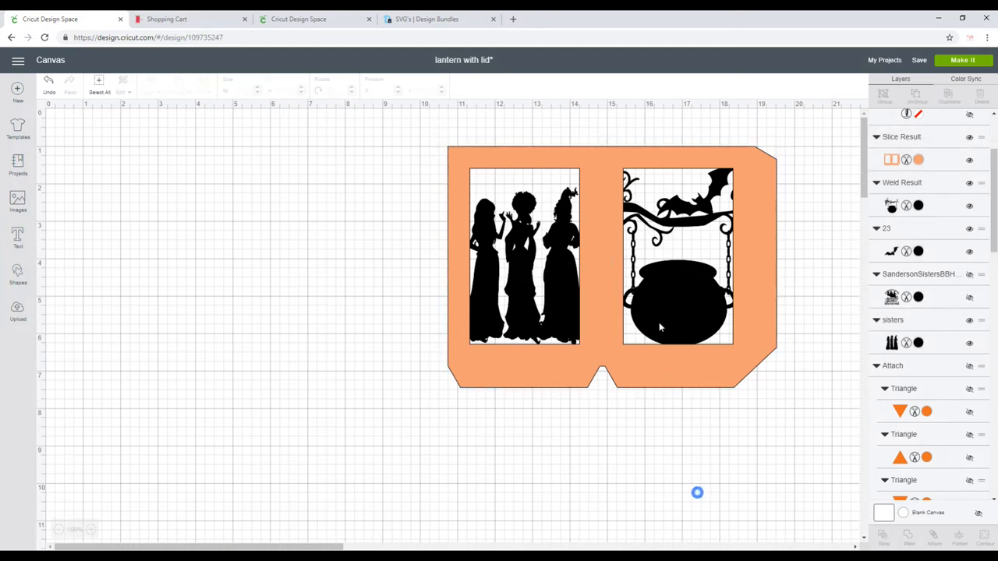
left_click(668, 307)
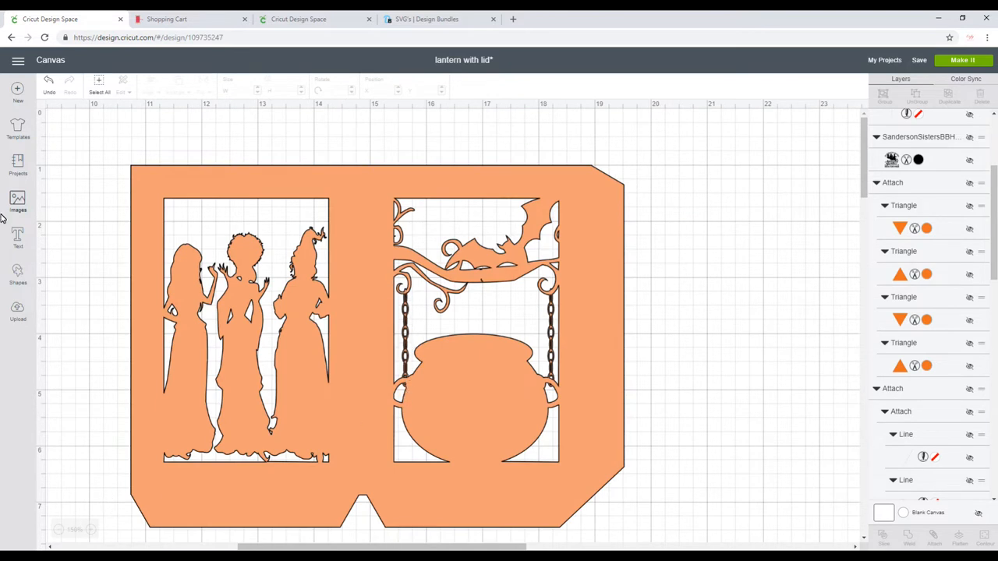
Select the cut-out lantern panel together with its dashed score lines to attach them
left_click(17, 272)
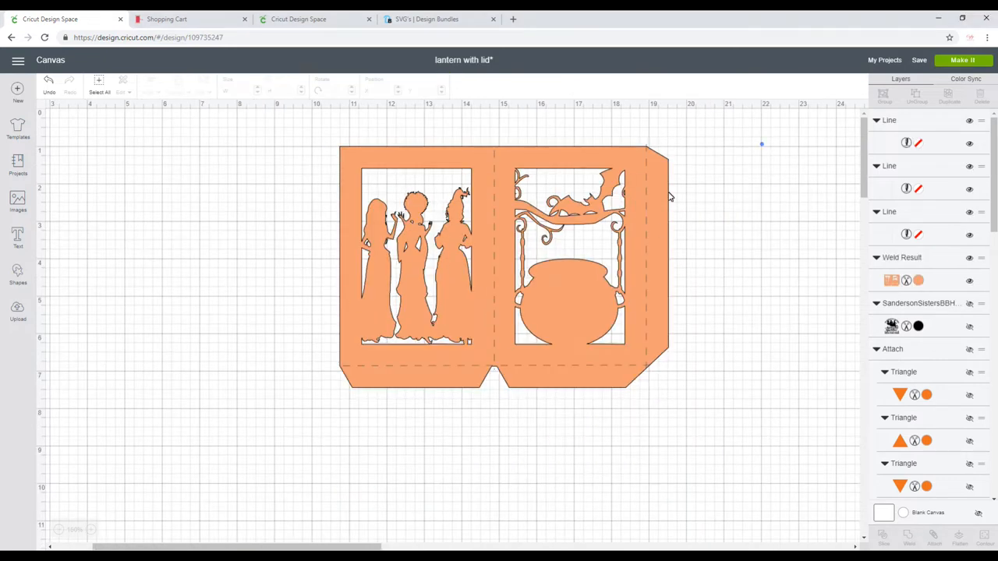
left_click(499, 265)
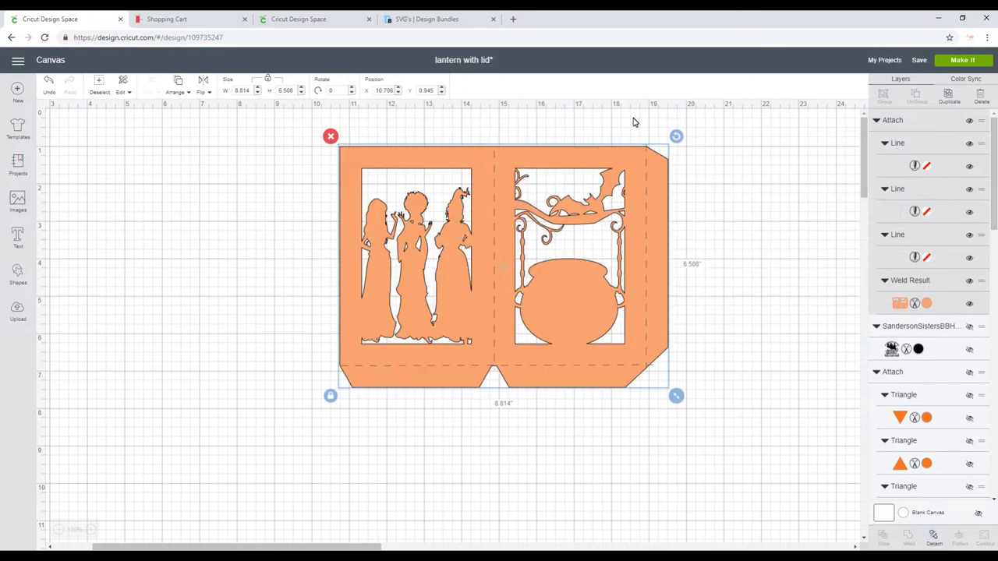
mouse_move(767, 209)
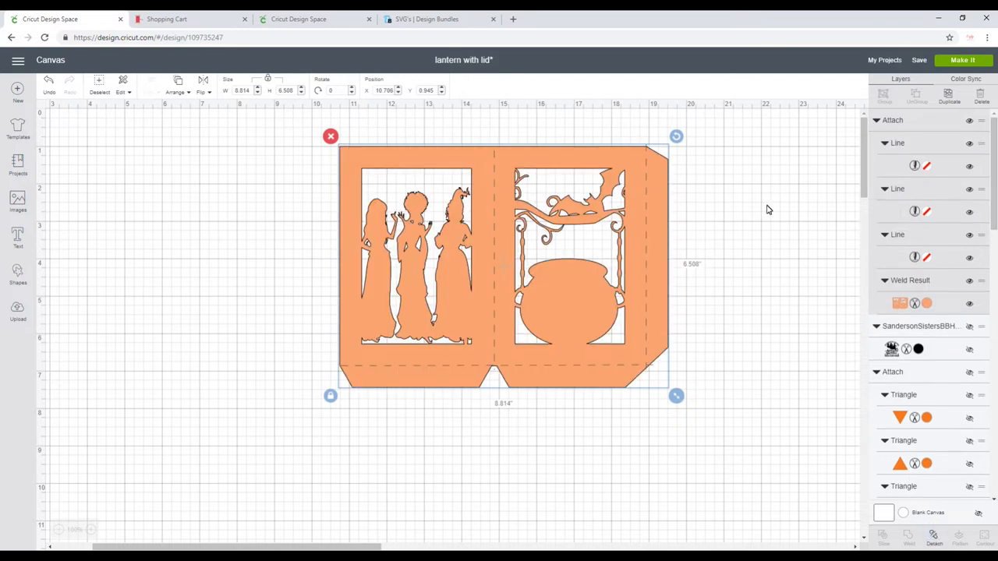
Insert the black dripping candle image from the image library
left_click(17, 201)
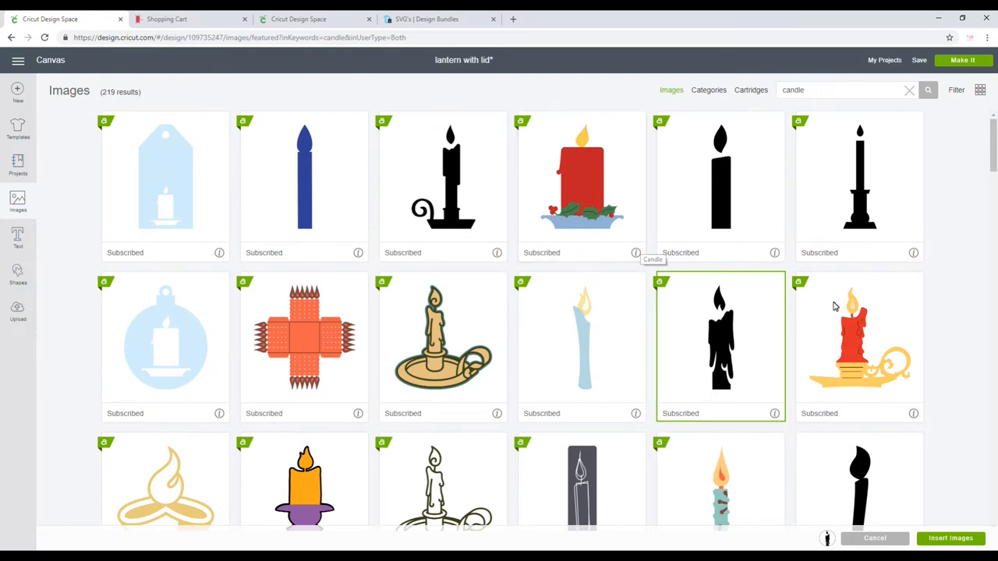
mouse_move(816, 98)
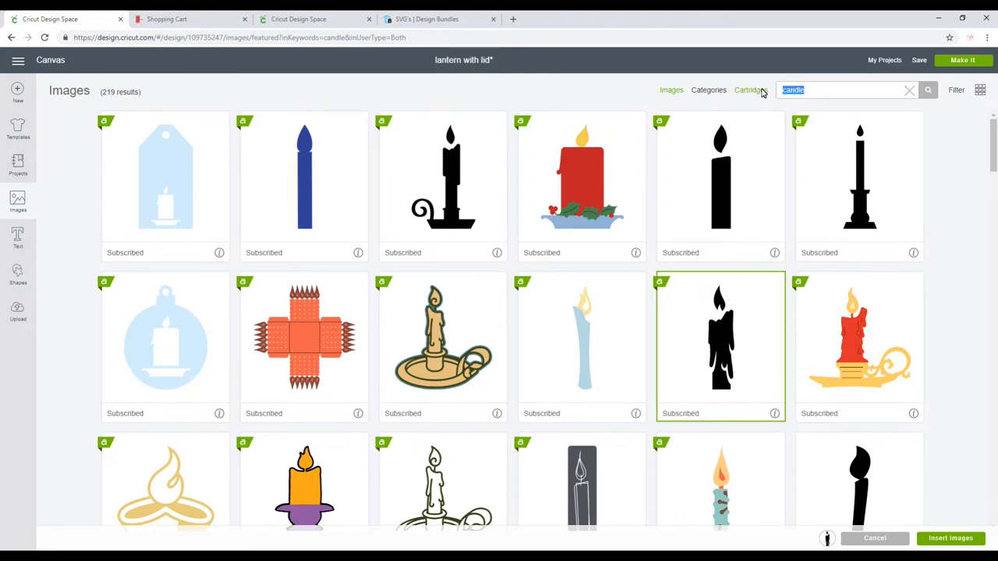
left_click(955, 539)
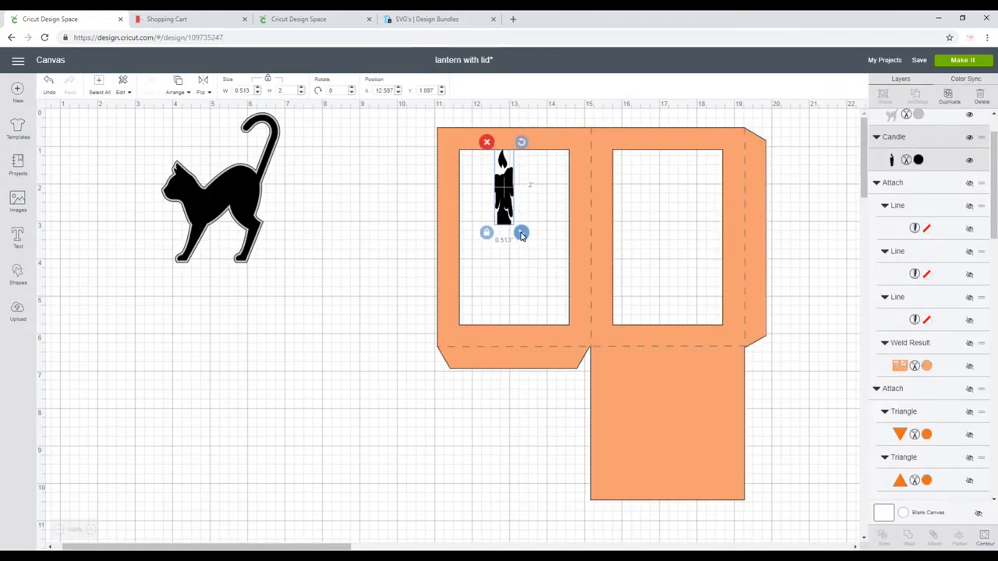
Enlarge the candle to about 1.3 x 5.06 in and nudge it into the left window
left_click_drag(522, 234, 551, 346)
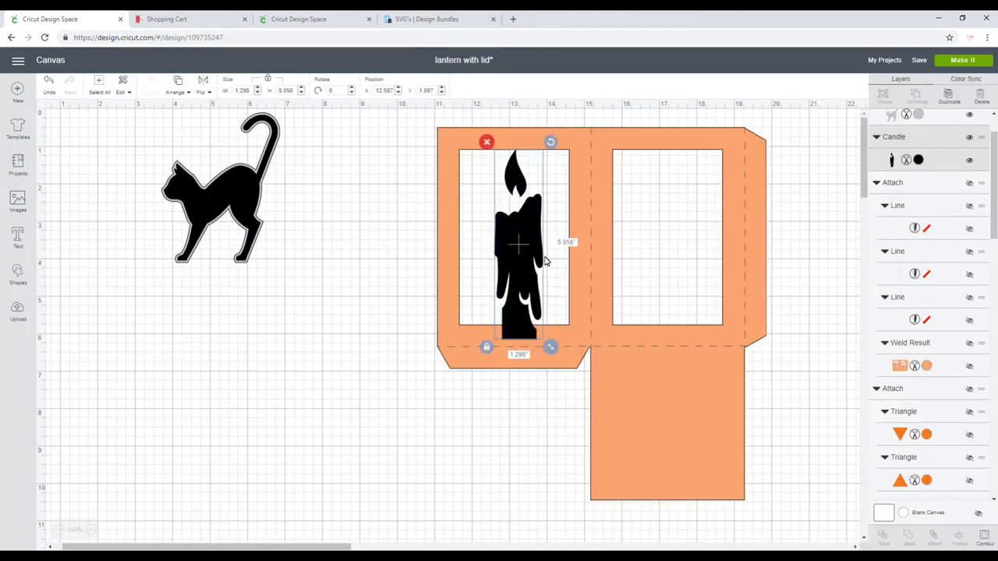
left_click_drag(517, 244, 514, 236)
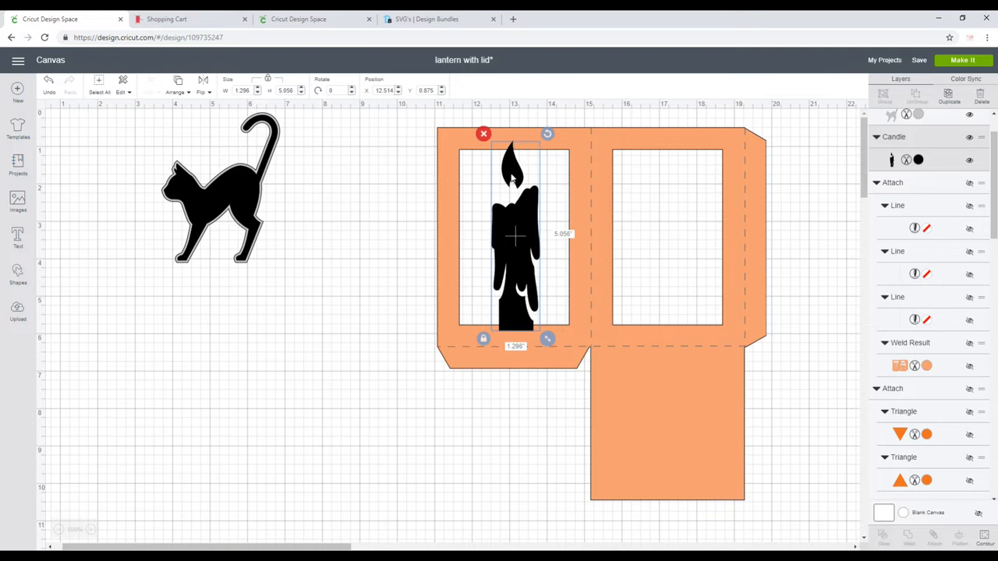
mouse_move(497, 200)
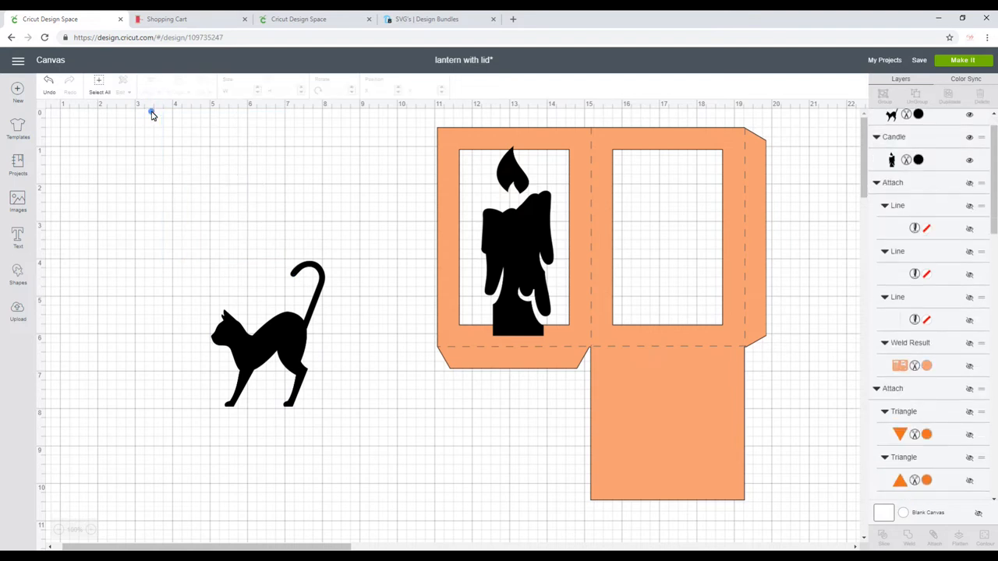
Fit the cat in the right window, weld it with candle and panel, colour Mango
left_click_drag(269, 331, 662, 234)
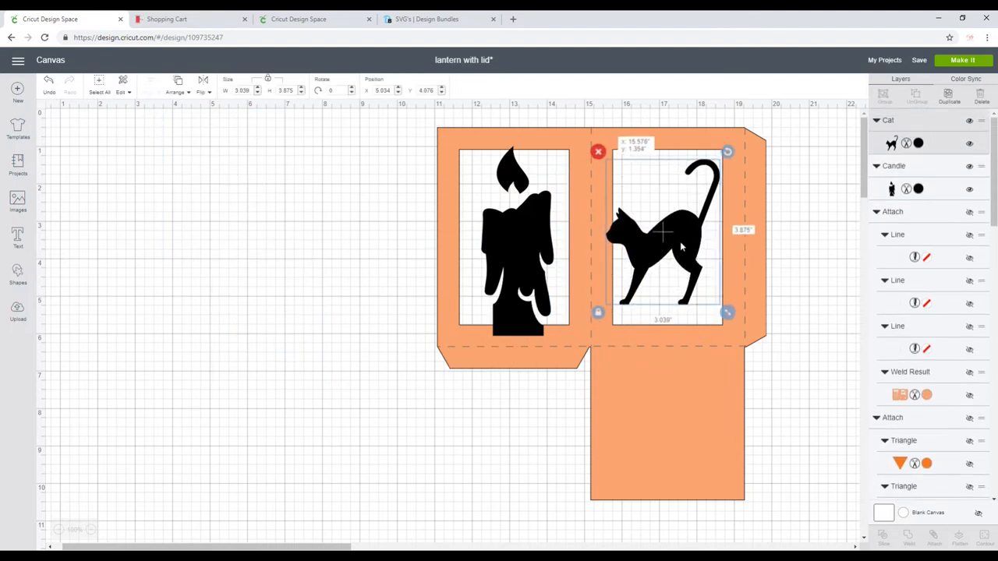
left_click_drag(663, 234, 669, 233)
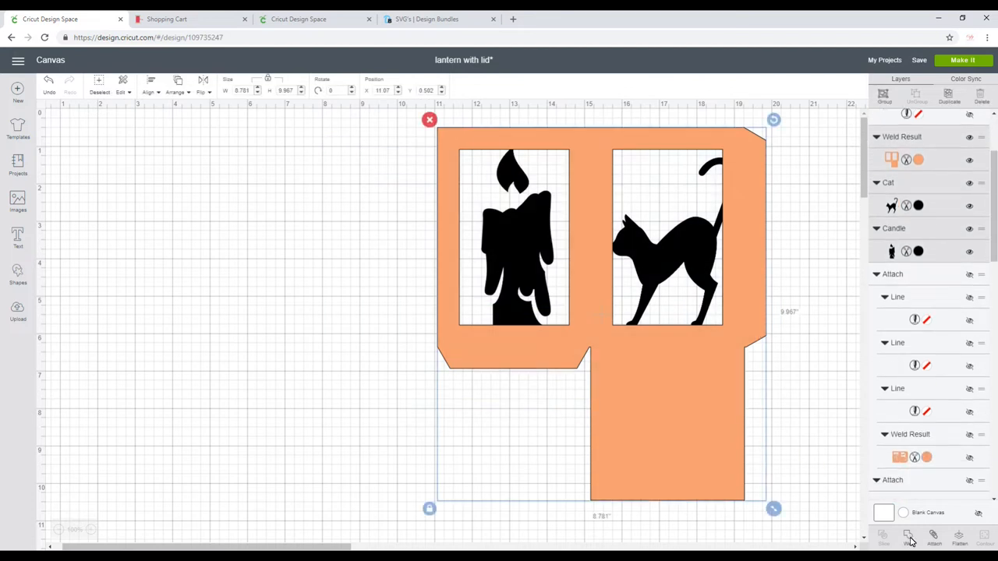
left_click(911, 545)
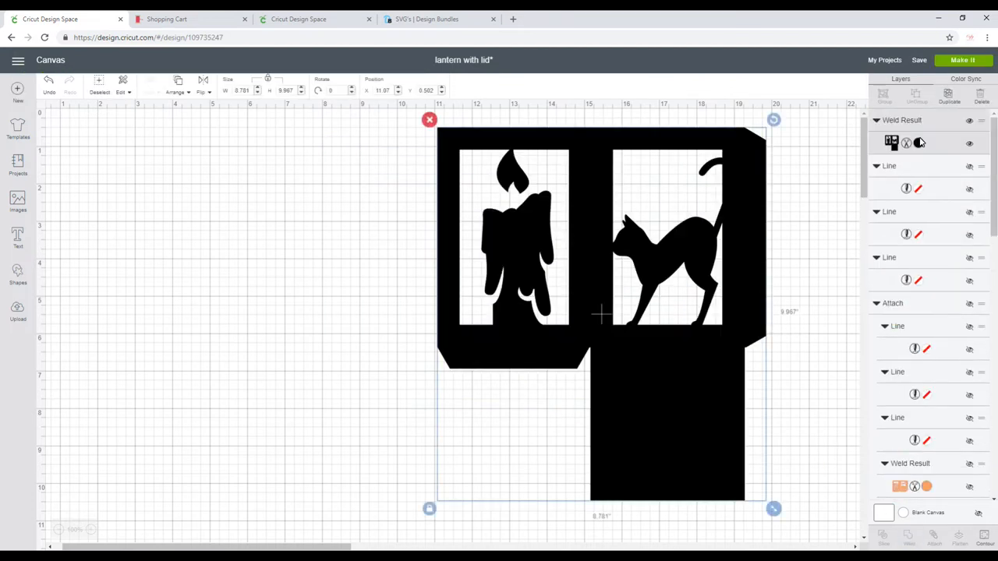
left_click(919, 142)
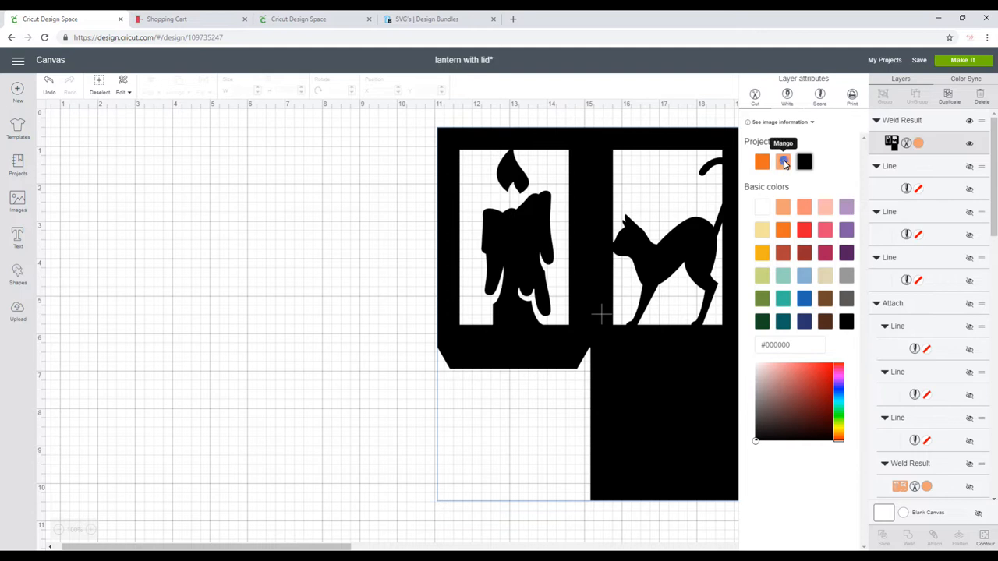
left_click(783, 161)
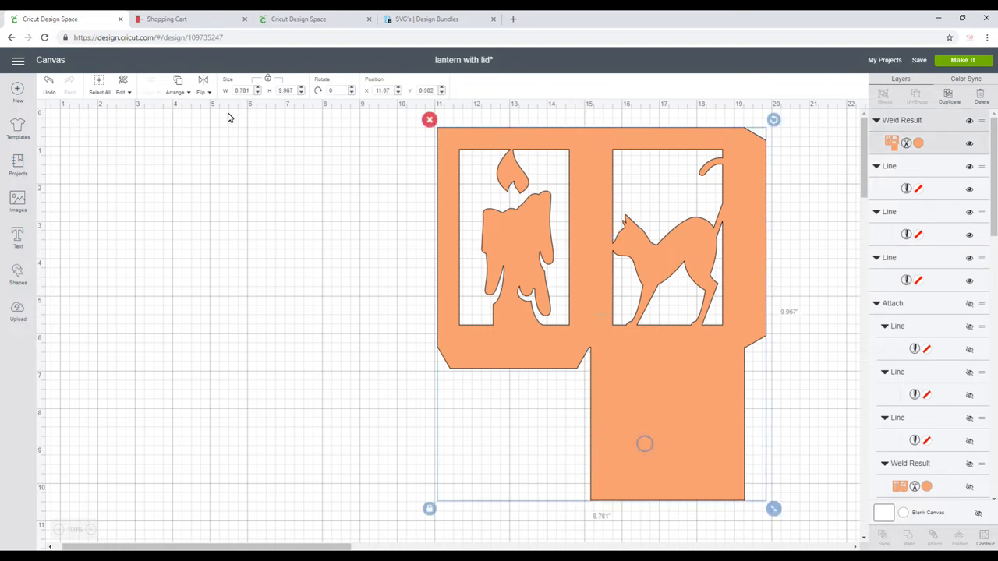
left_click(176, 92)
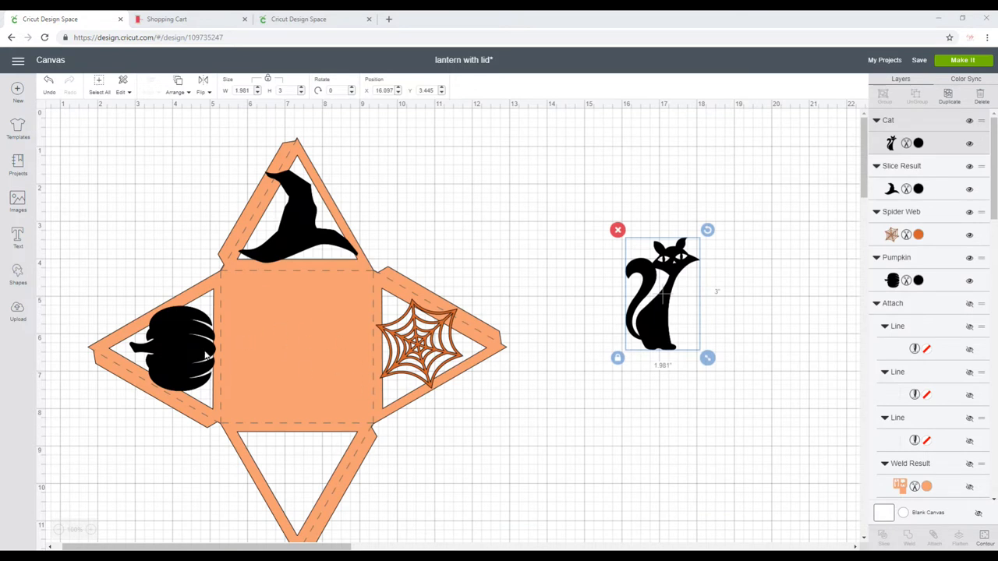
mouse_move(347, 252)
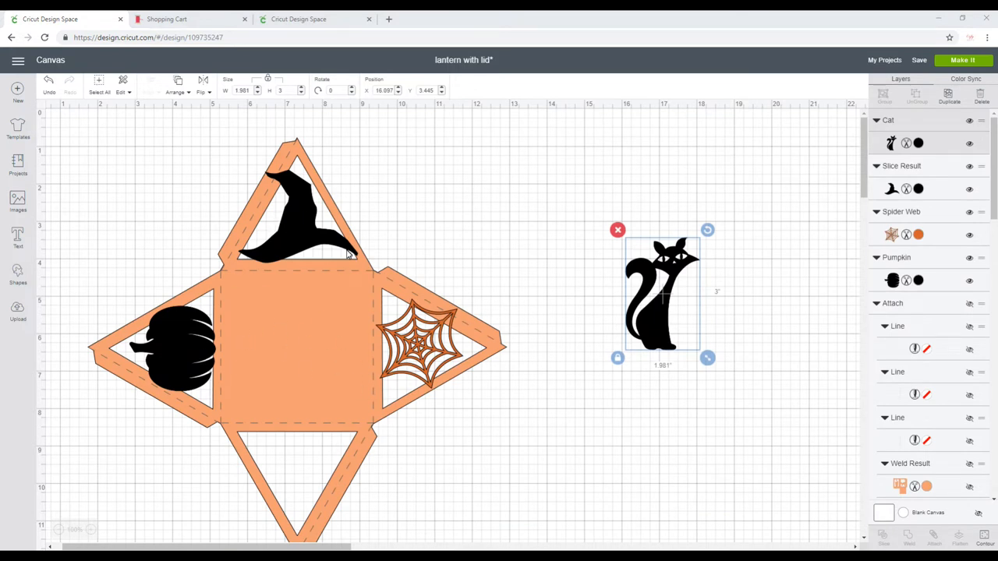
mouse_move(684, 290)
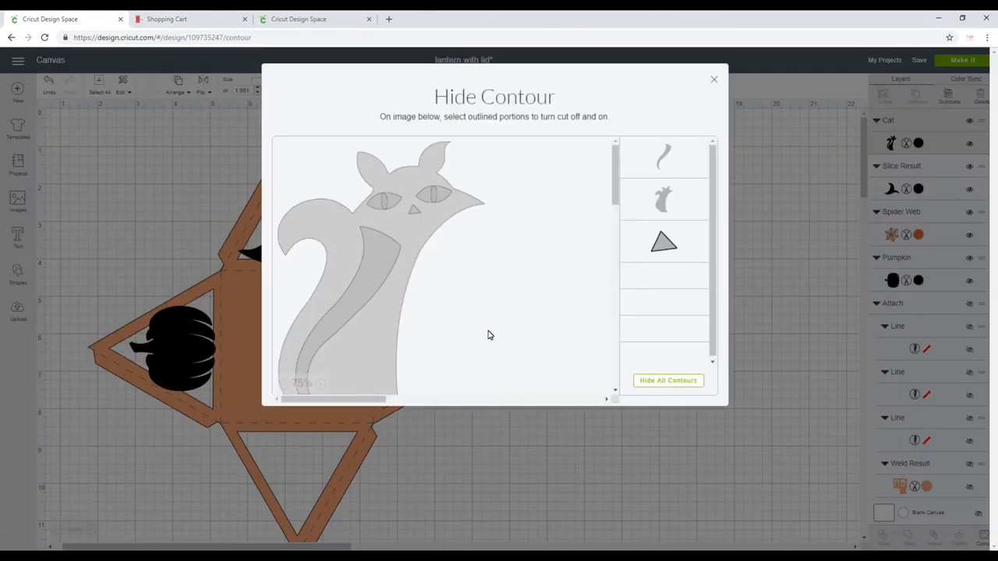
Hide the cat's eye and nose contours so it cuts as a solid silhouette
left_click(389, 196)
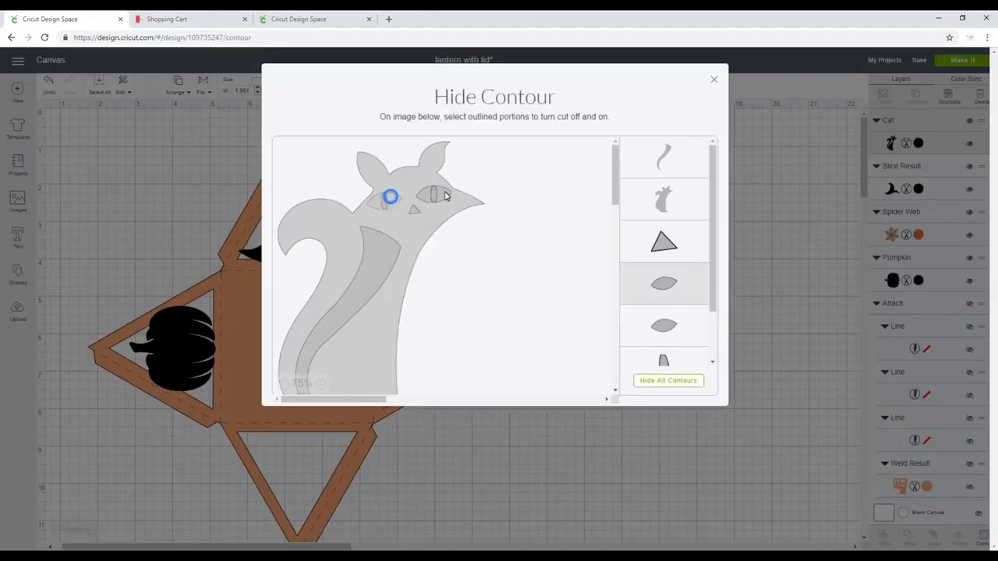
left_click(389, 196)
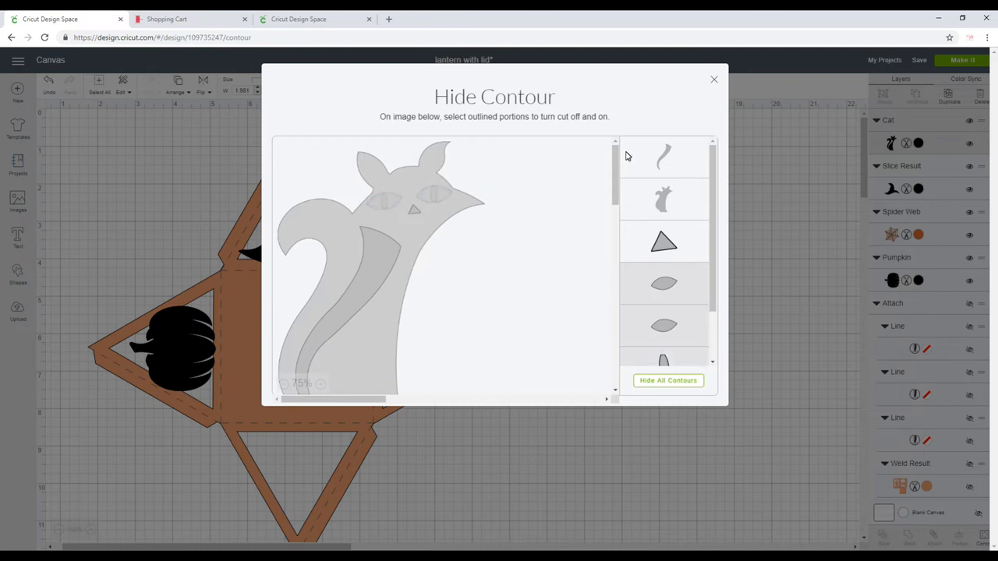
left_click(414, 211)
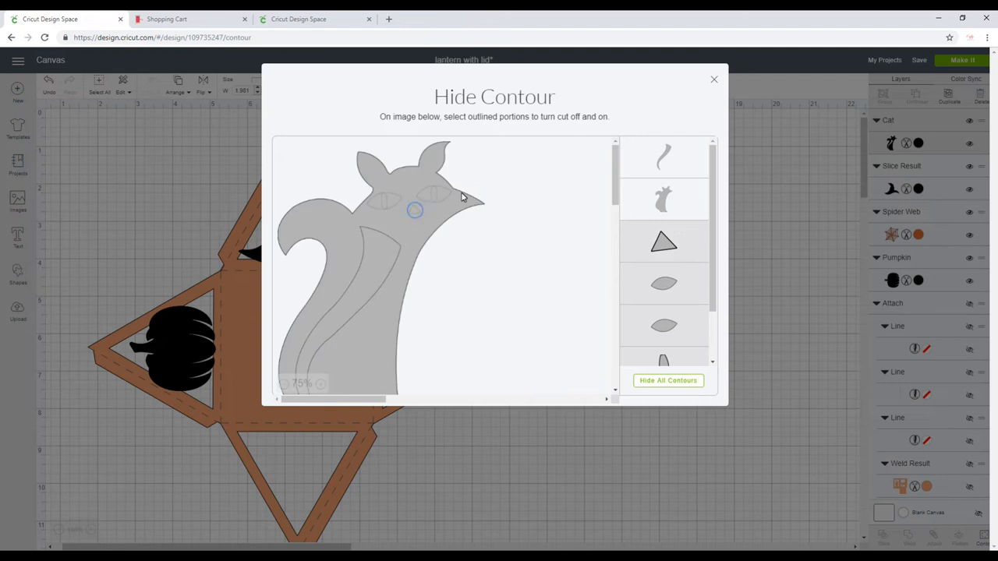
left_click(713, 78)
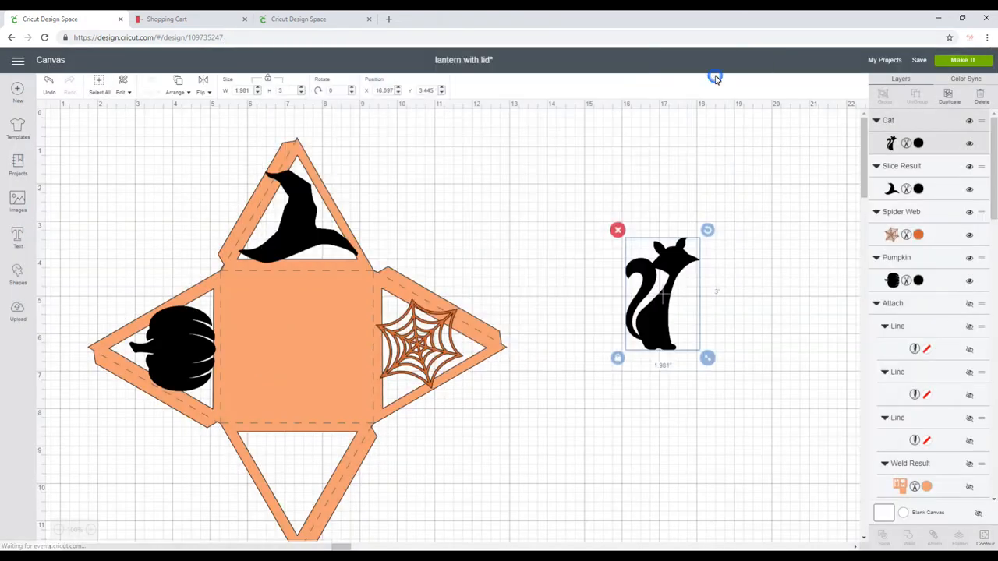
Move the cat silhouette lower onto the lid and flip it vertically
left_click_drag(663, 294, 647, 331)
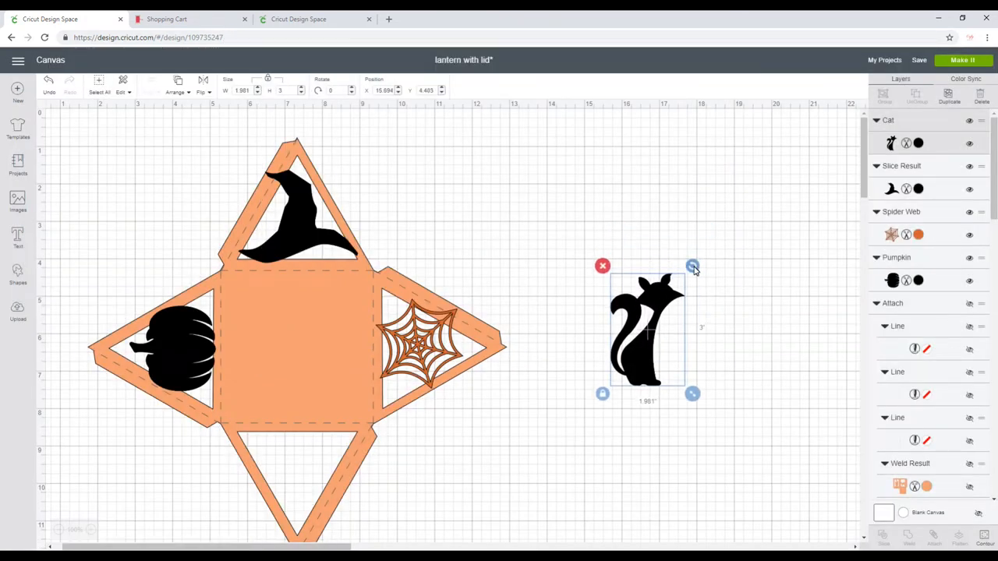
mouse_move(326, 168)
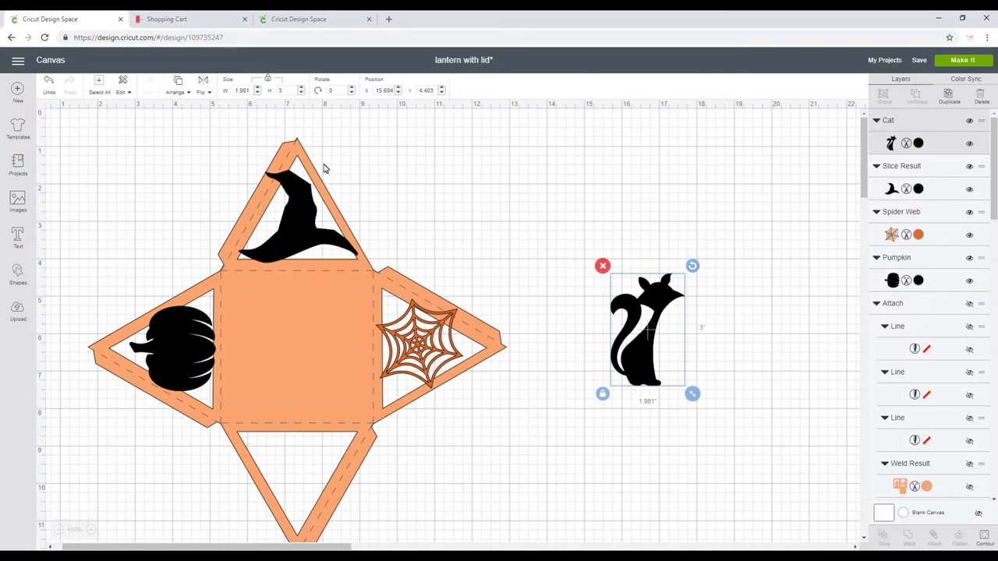
left_click(201, 92)
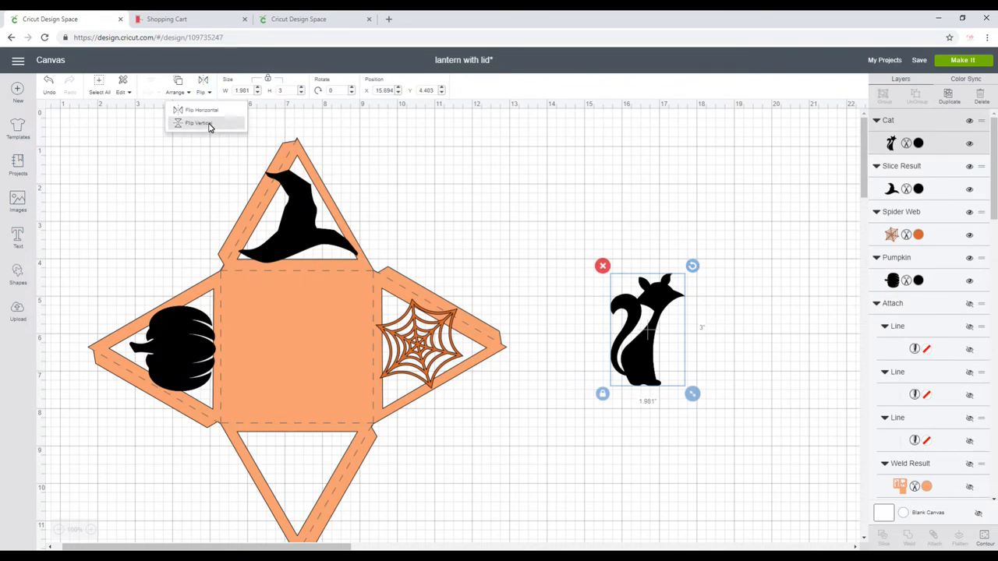
left_click(198, 123)
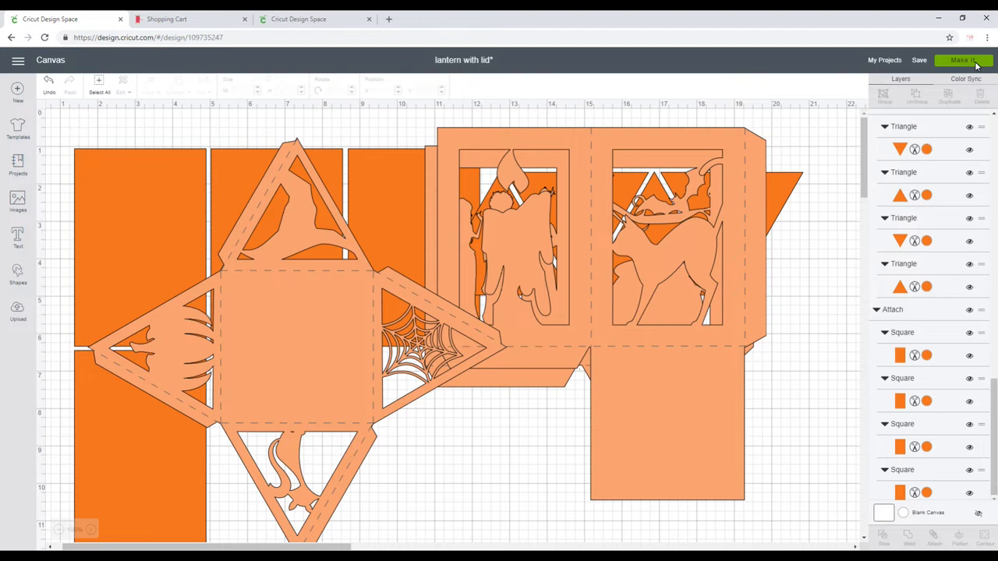
Send the lantern to Make It, scroll through the five mats, and continue
left_click(969, 60)
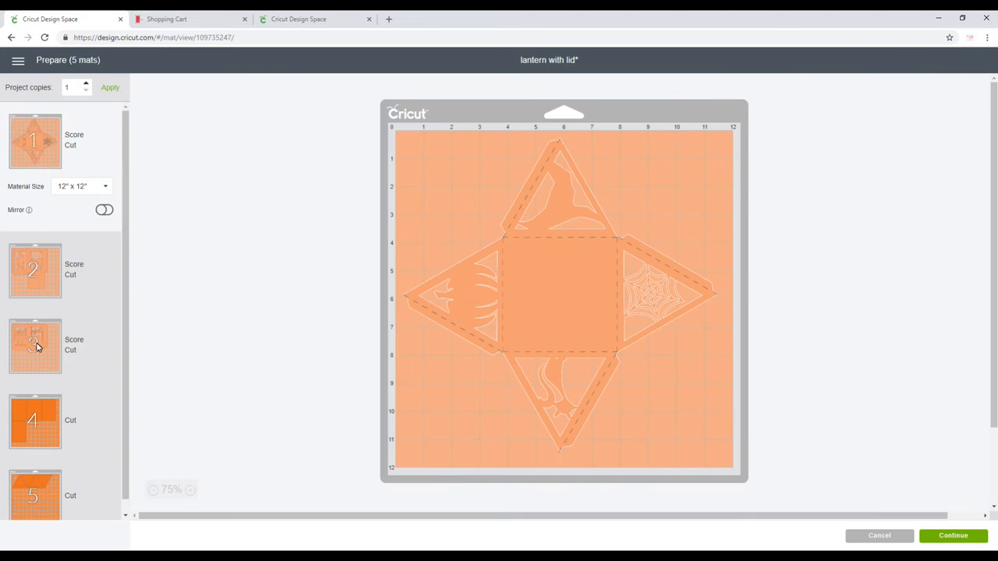
scroll("down", 3)
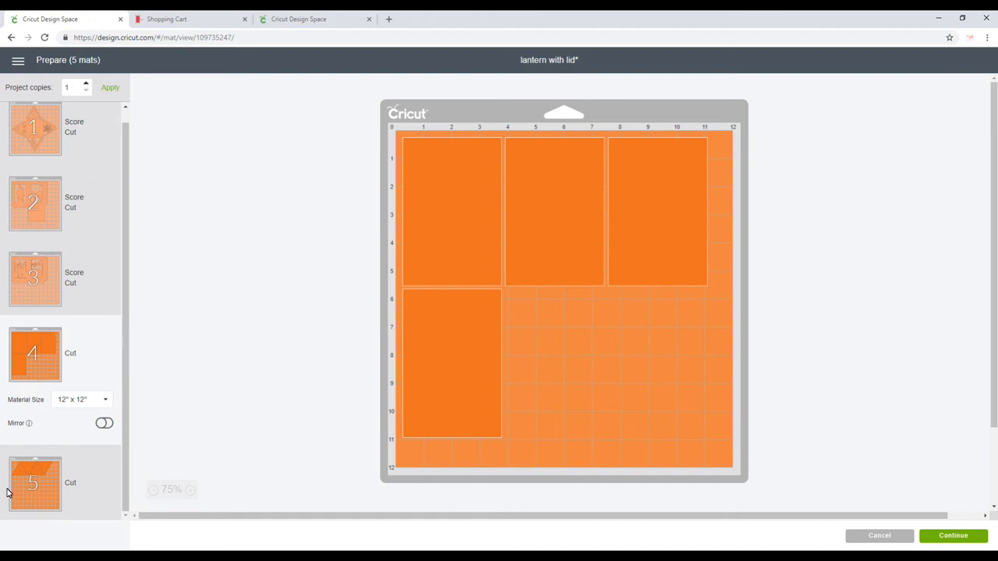
mouse_move(187, 435)
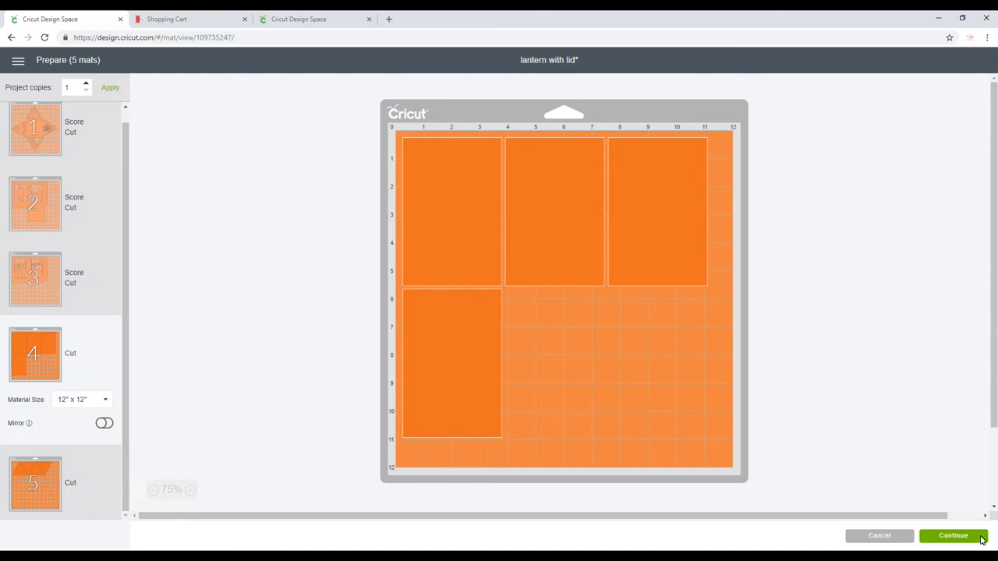
left_click(954, 537)
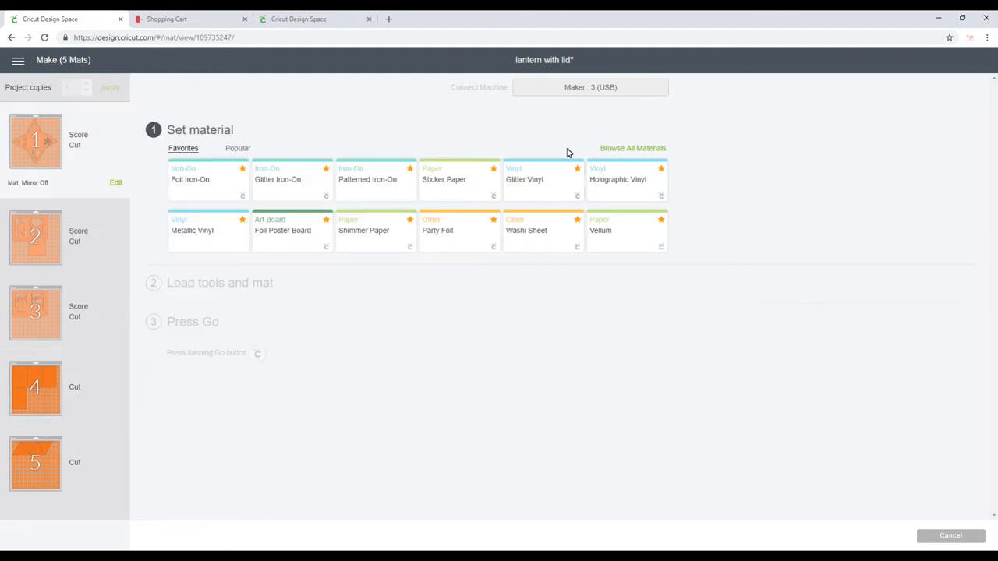
Set the first mat's material to Kraft Board and review its scoring and cutting tools
left_click(633, 149)
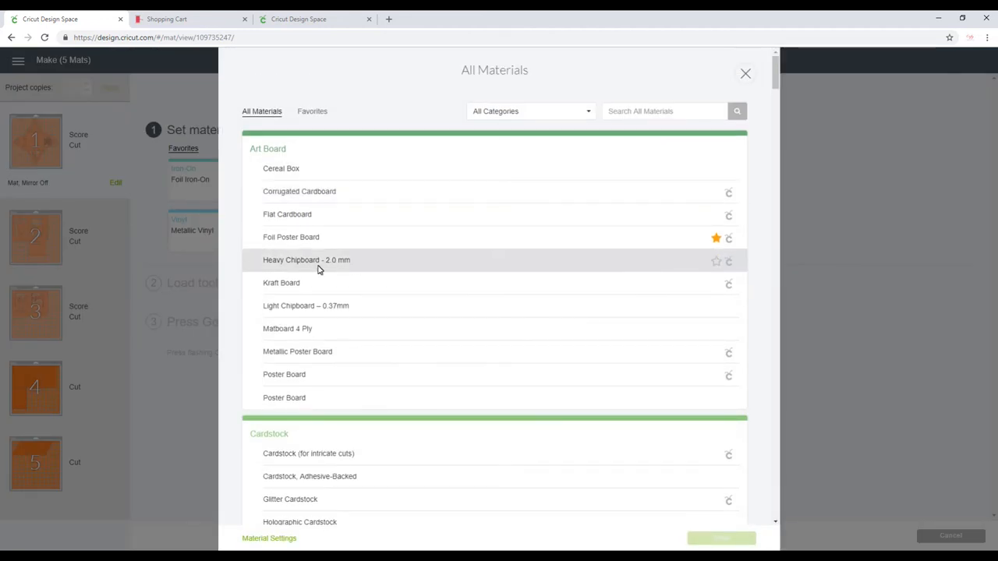
mouse_move(313, 288)
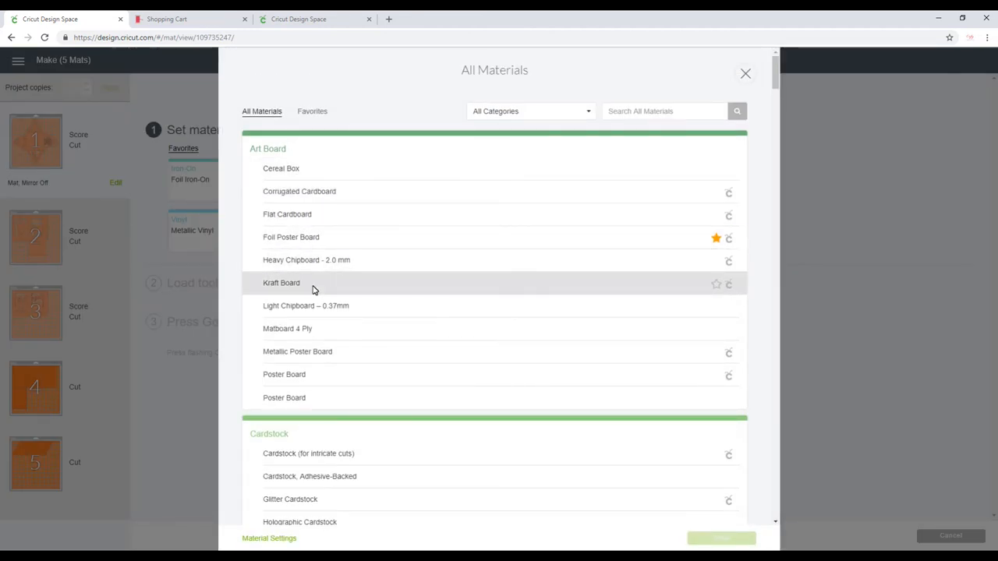
left_click(282, 283)
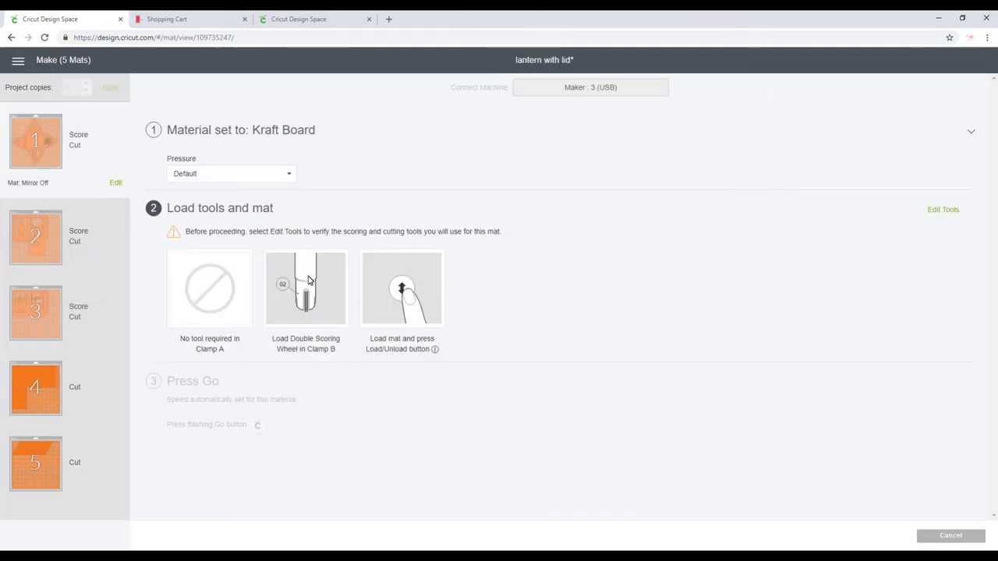
mouse_move(310, 290)
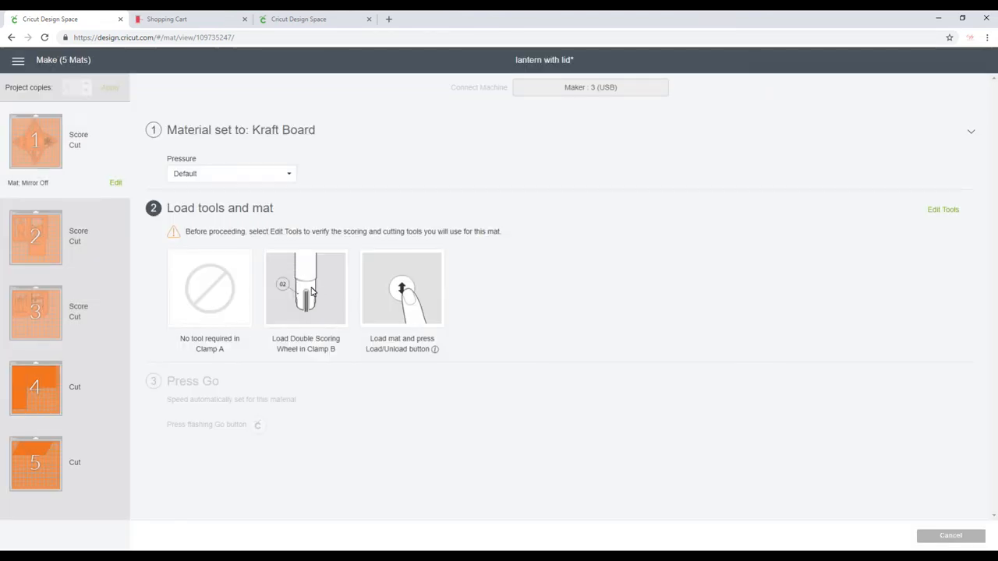
mouse_move(946, 226)
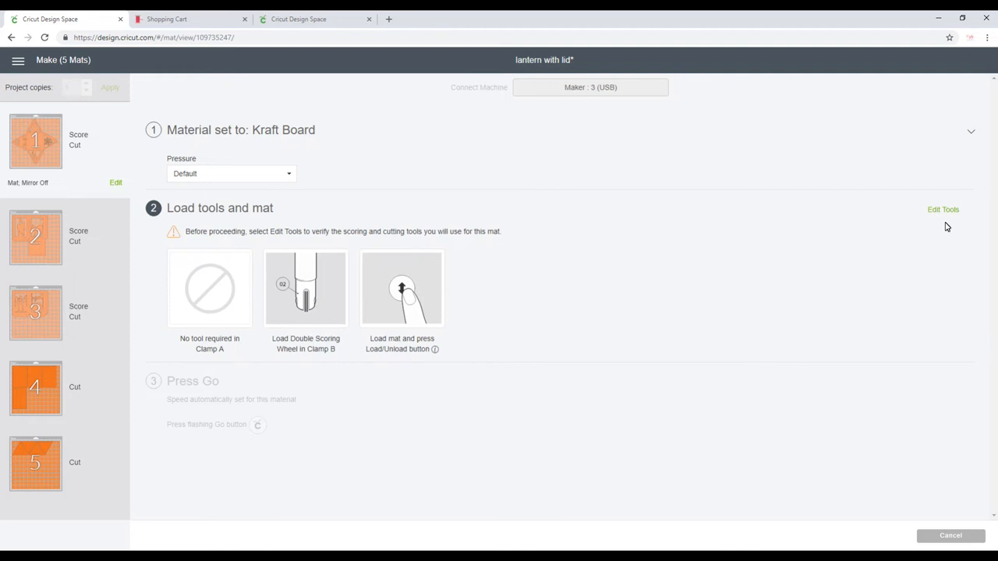
left_click(941, 209)
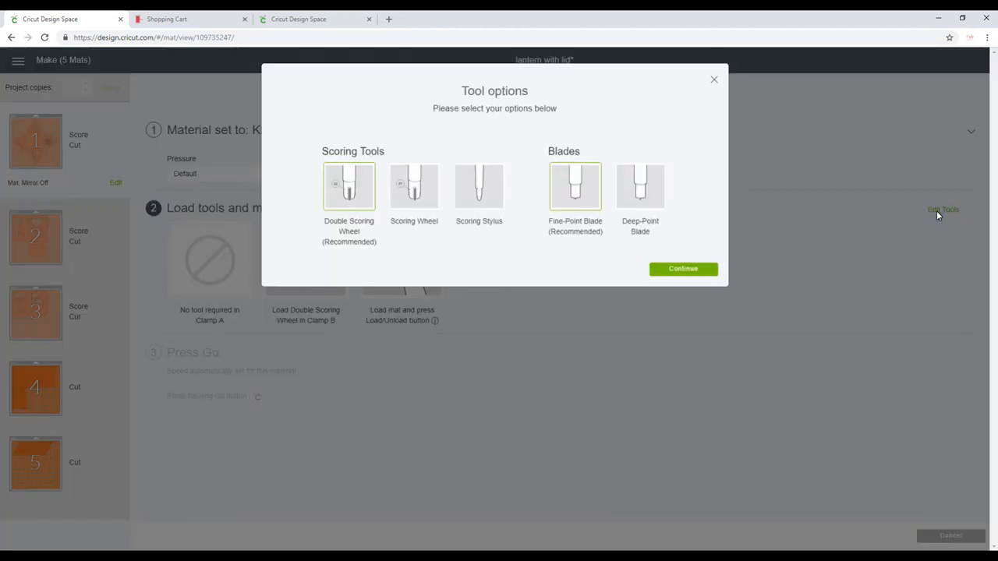
mouse_move(477, 185)
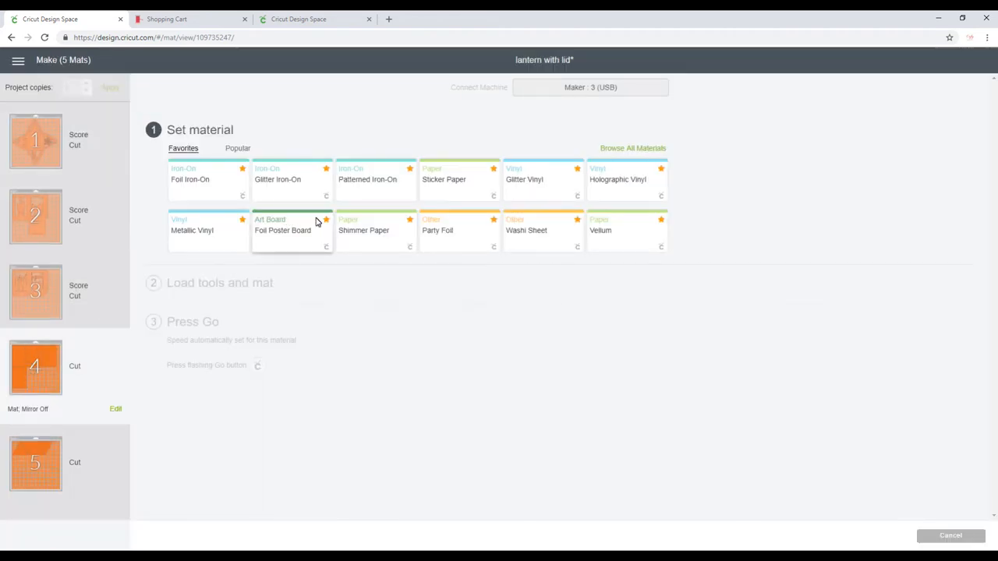
mouse_move(649, 152)
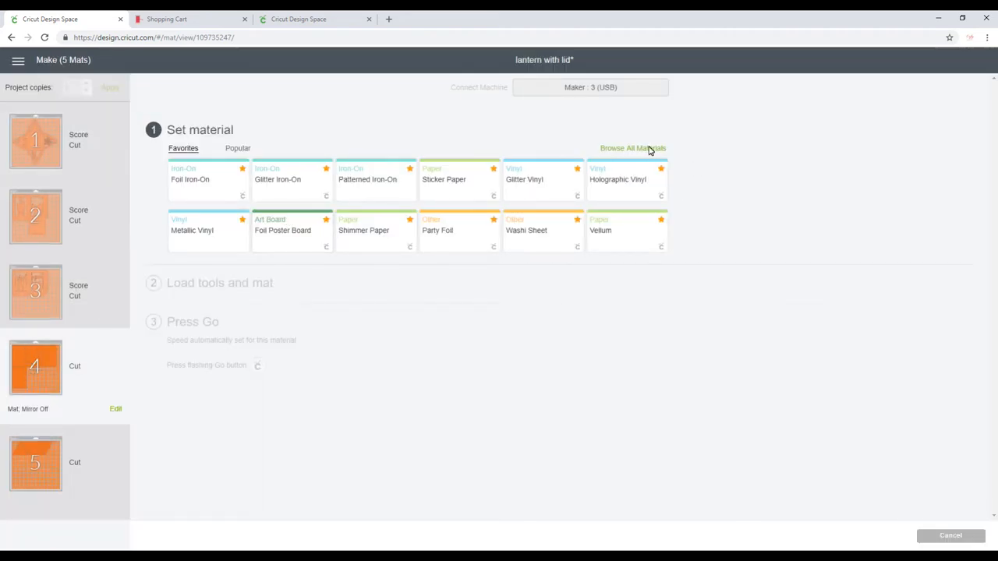
Browse all materials for the fourth mat and scroll down toward Vellum
left_click(632, 148)
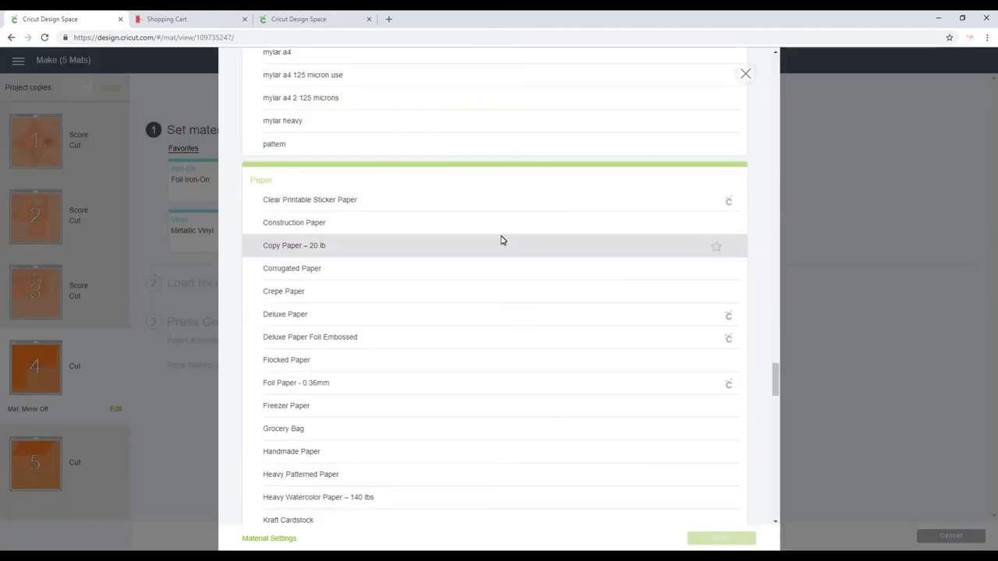
scroll("down", 3)
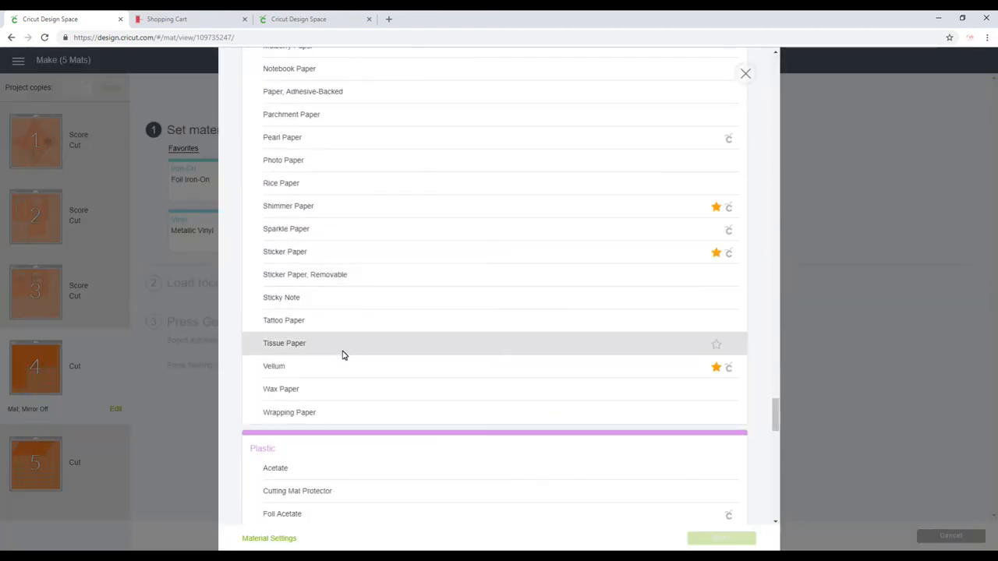
mouse_move(318, 367)
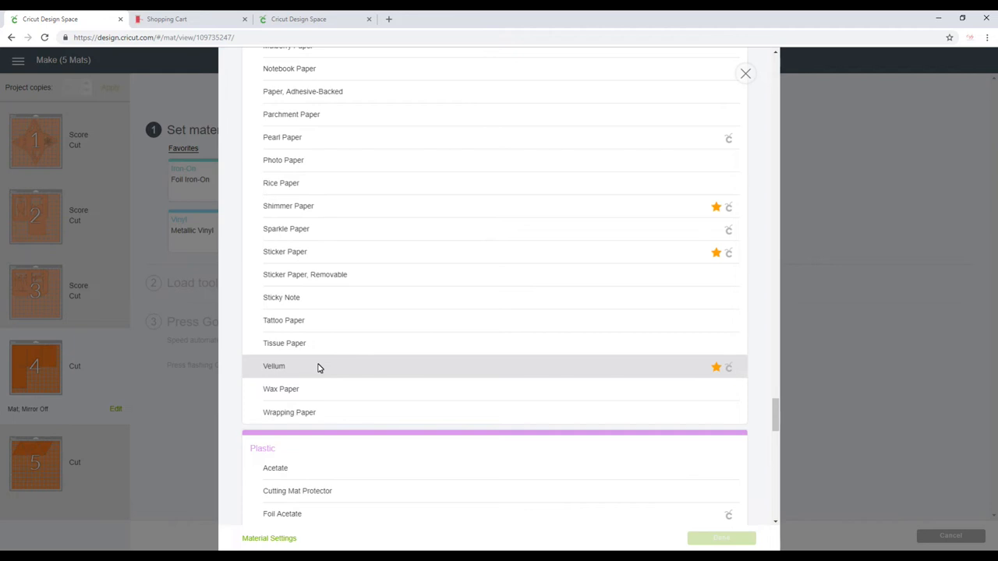